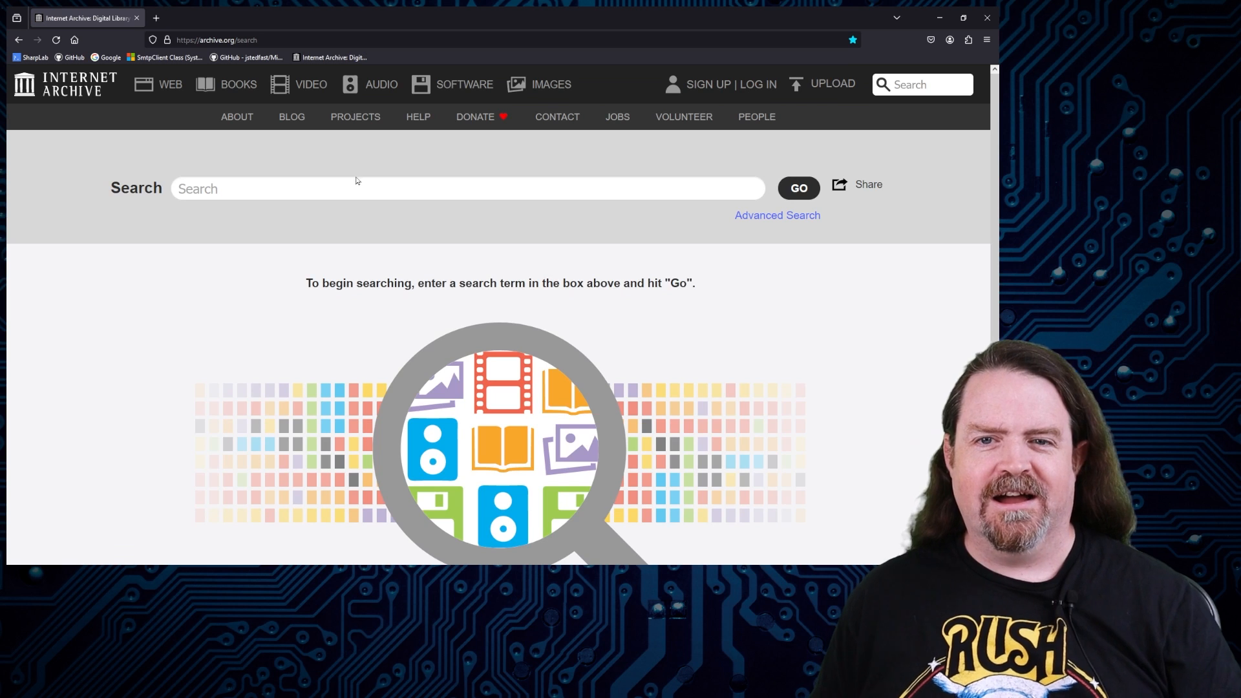
Search the Internet Archive for "corel linux" and scroll to the results grid.
{"action": "type", "text": "corel linux"}
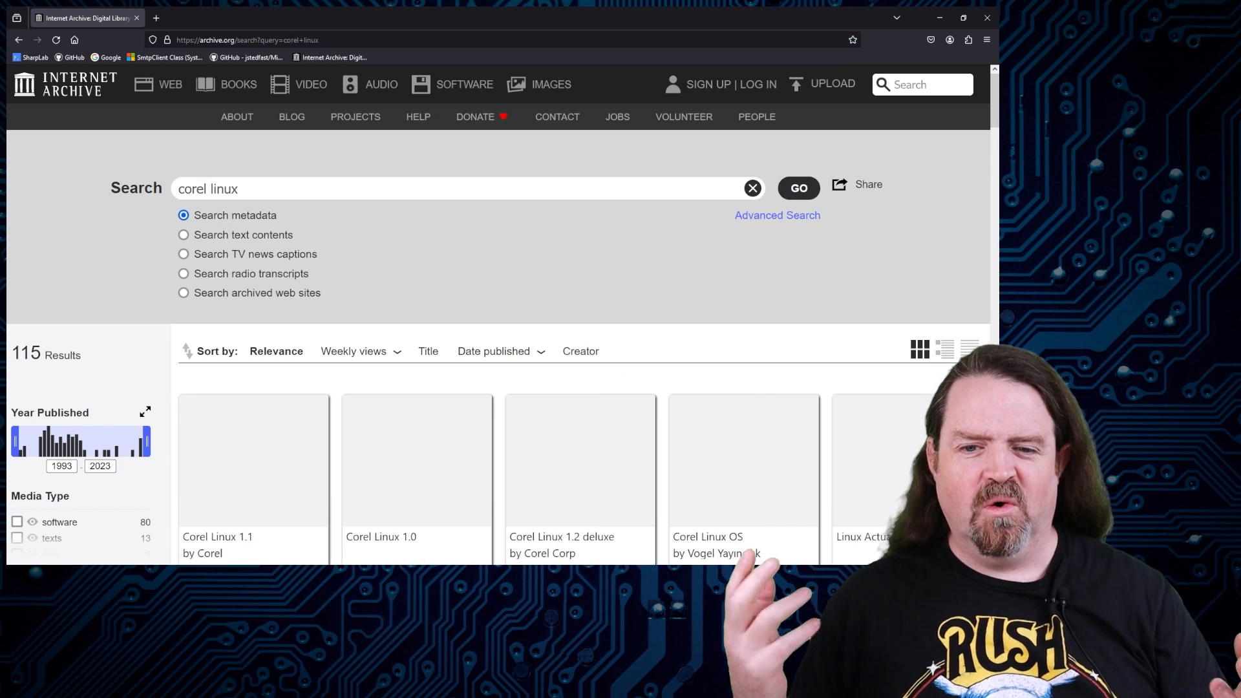
{"action": "scroll", "scroll_direction": "down", "scroll_amount": 3}
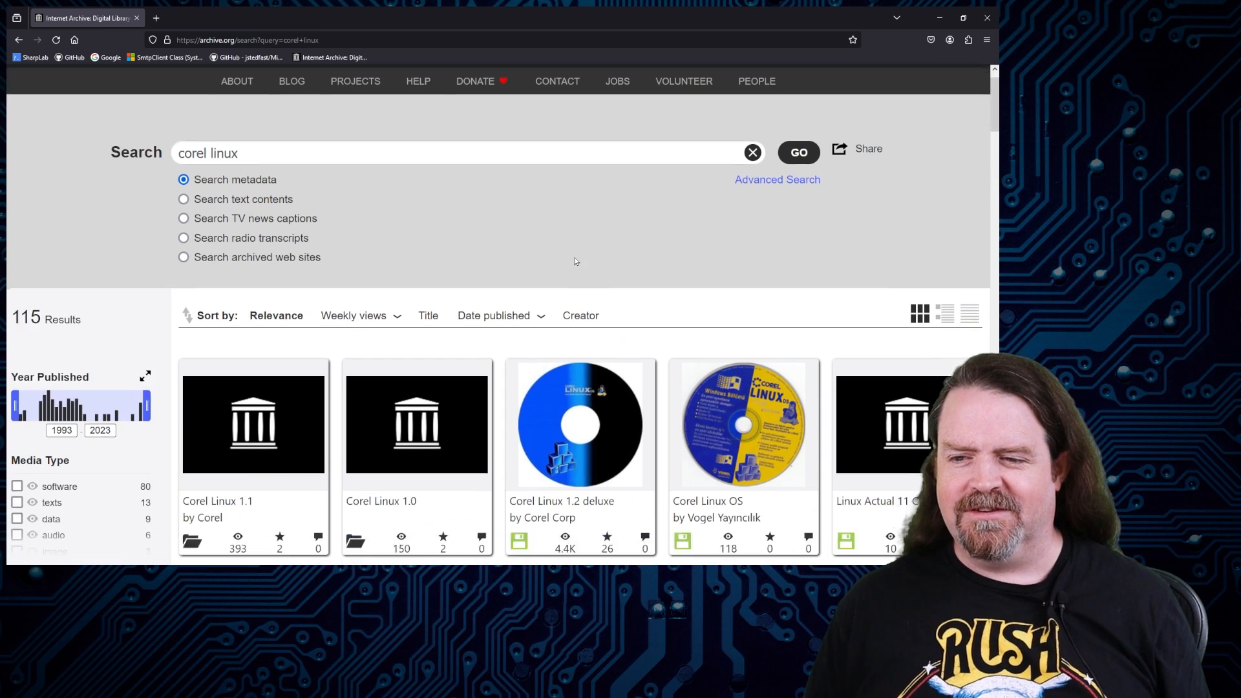
{"action": "scroll", "scroll_direction": "down", "scroll_amount": 3}
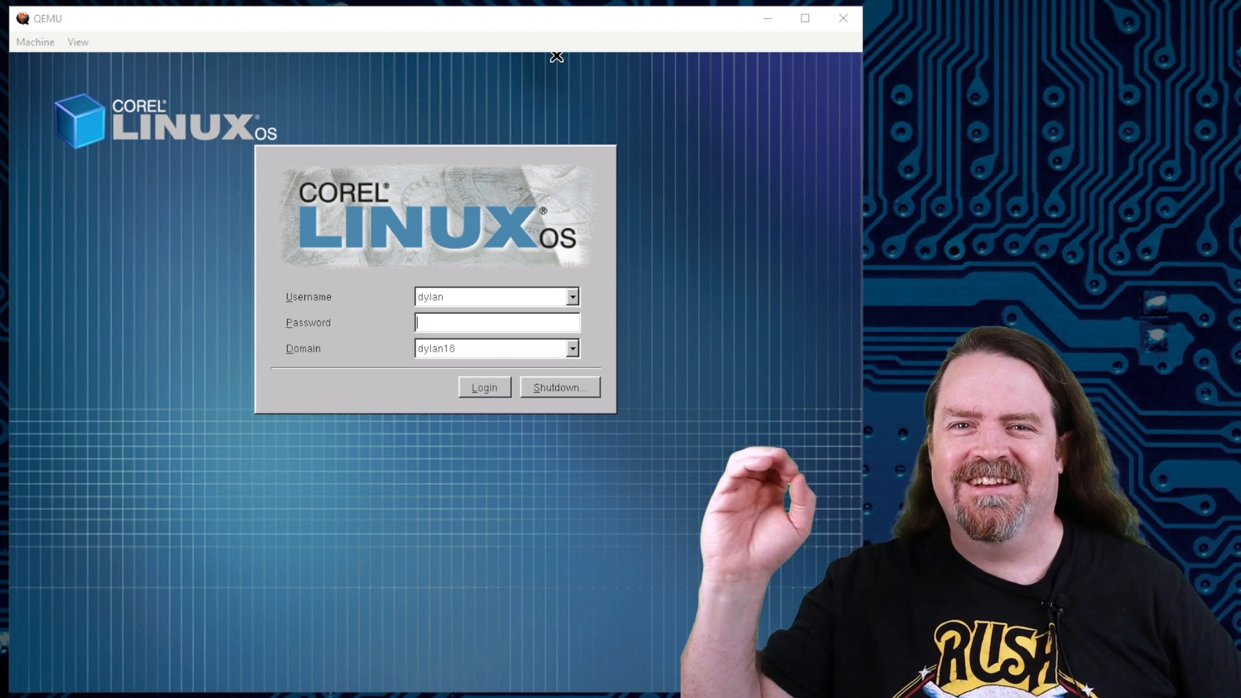
{"action": "mouse_move", "coordinate": [453, 419]}
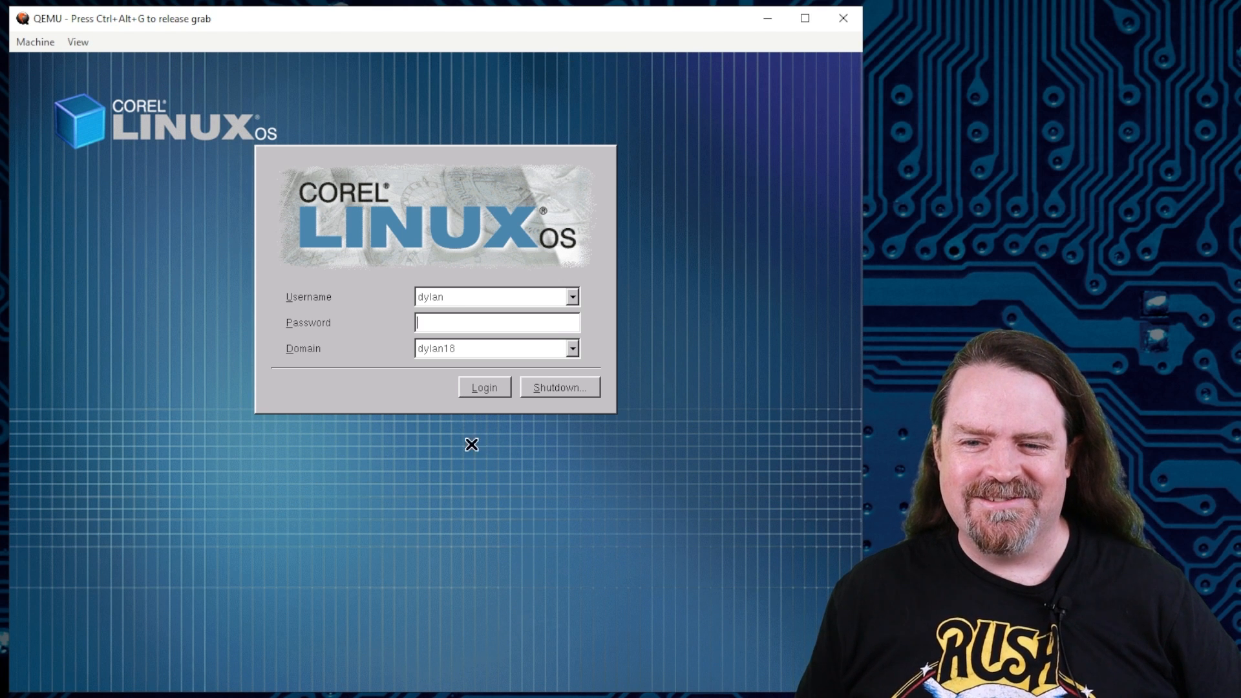
Let the QEMU window capture keyboard and mouse at the Corel Linux login dialog.
{"action": "left_click", "coordinate": [484, 388]}
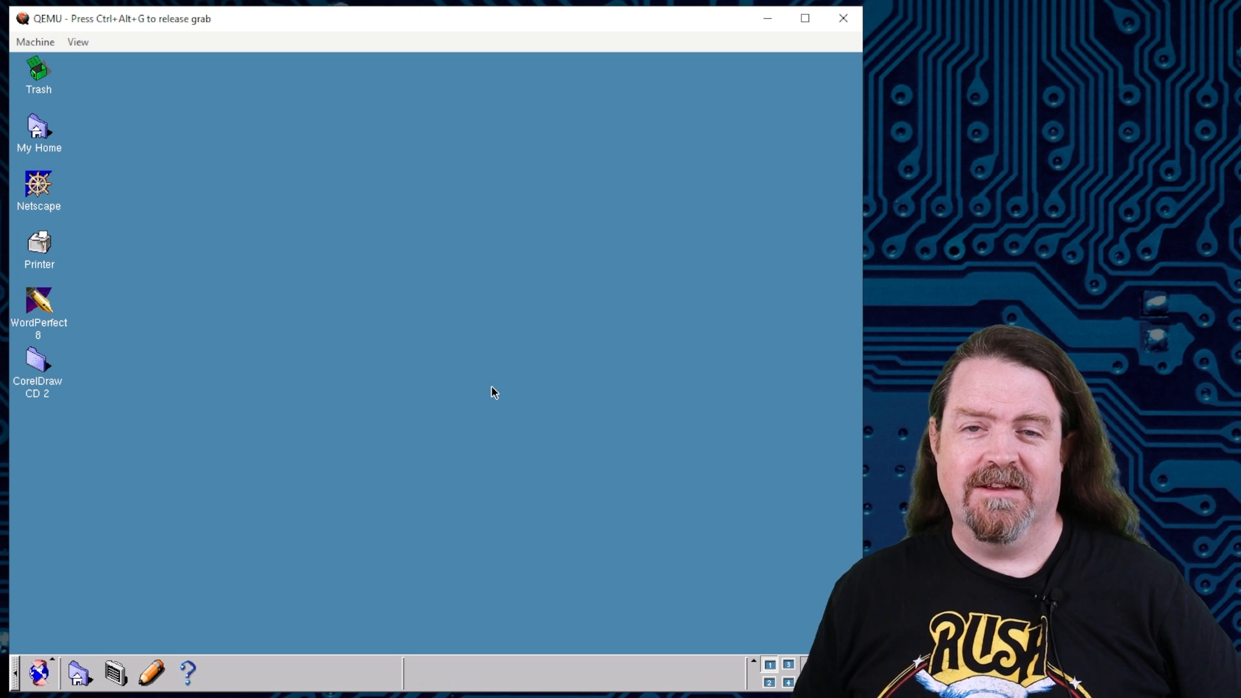
{"action": "mouse_move", "coordinate": [468, 435]}
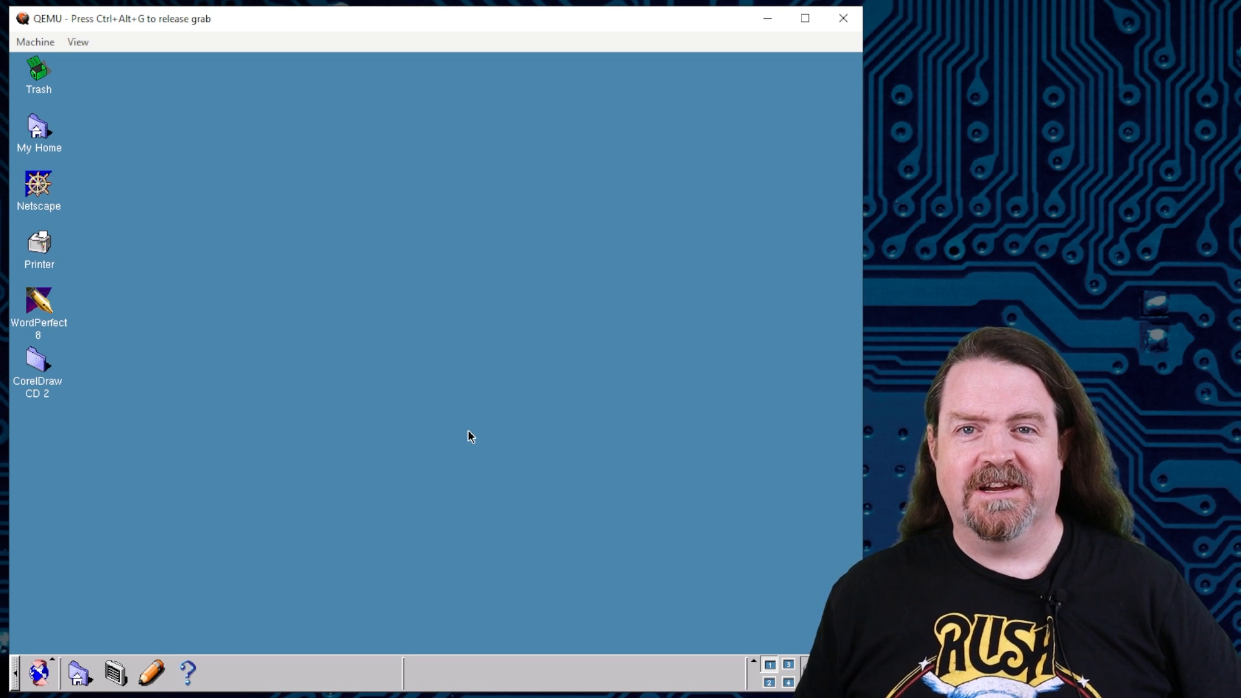
{"action": "mouse_move", "coordinate": [459, 438]}
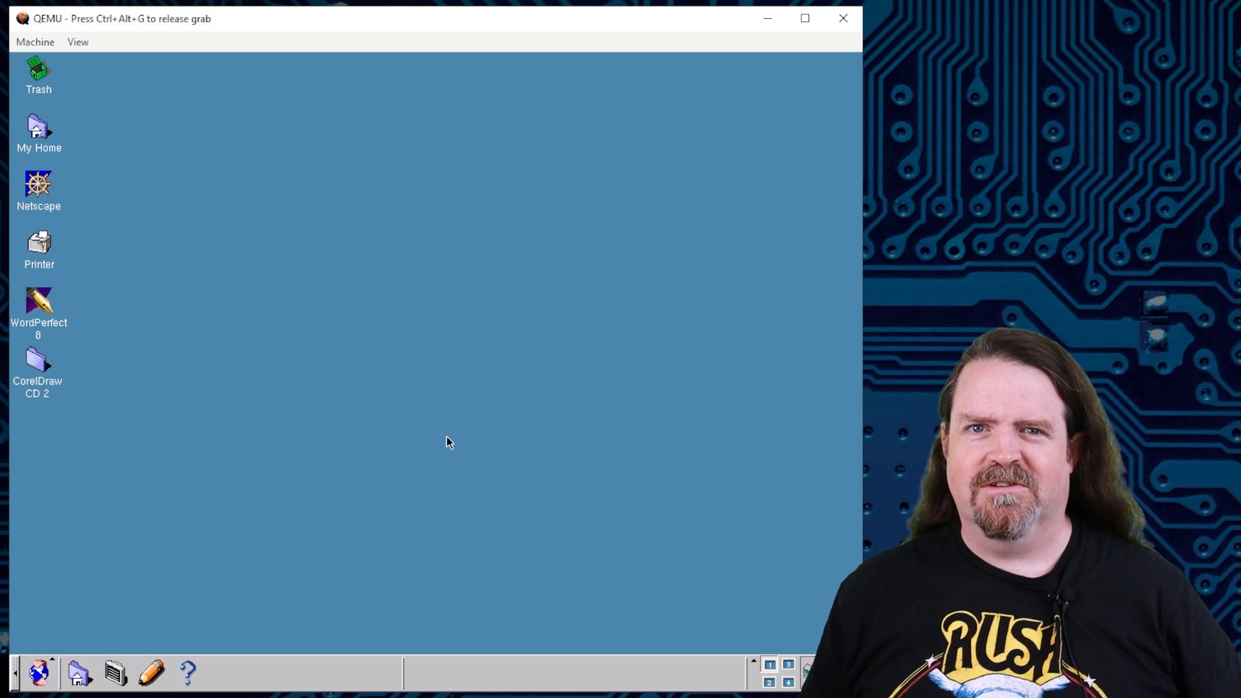
{"action": "mouse_move", "coordinate": [4, 279]}
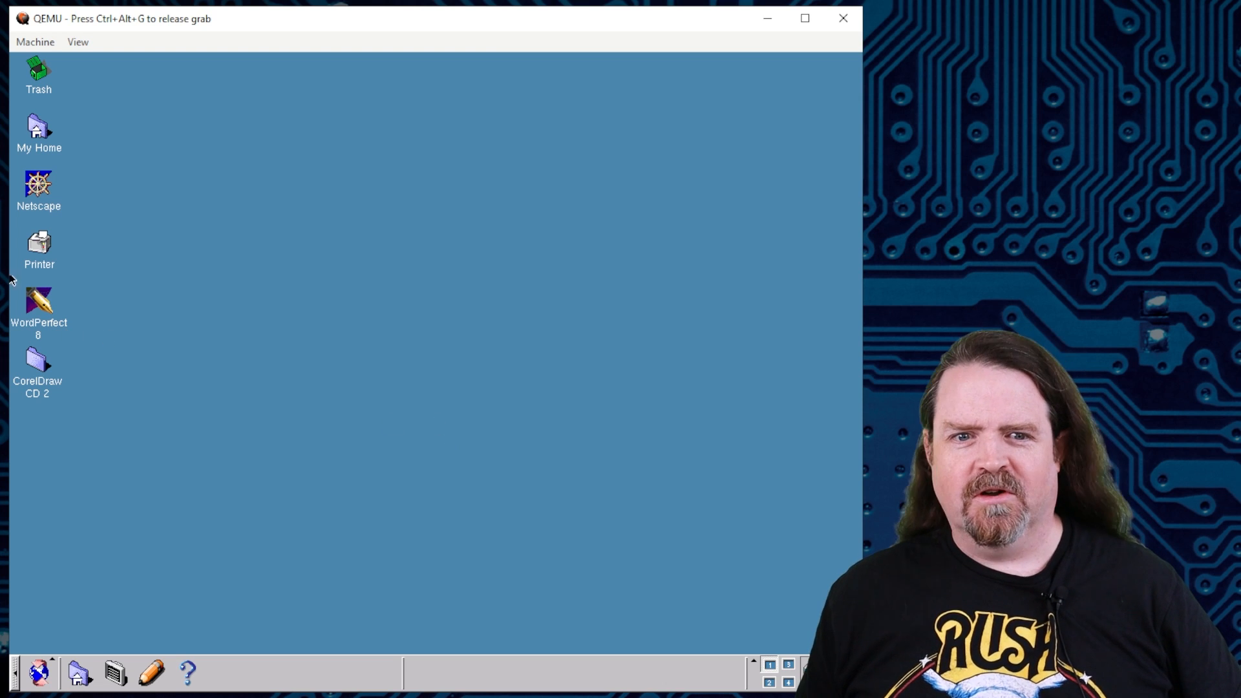
{"action": "mouse_move", "coordinate": [742, 291]}
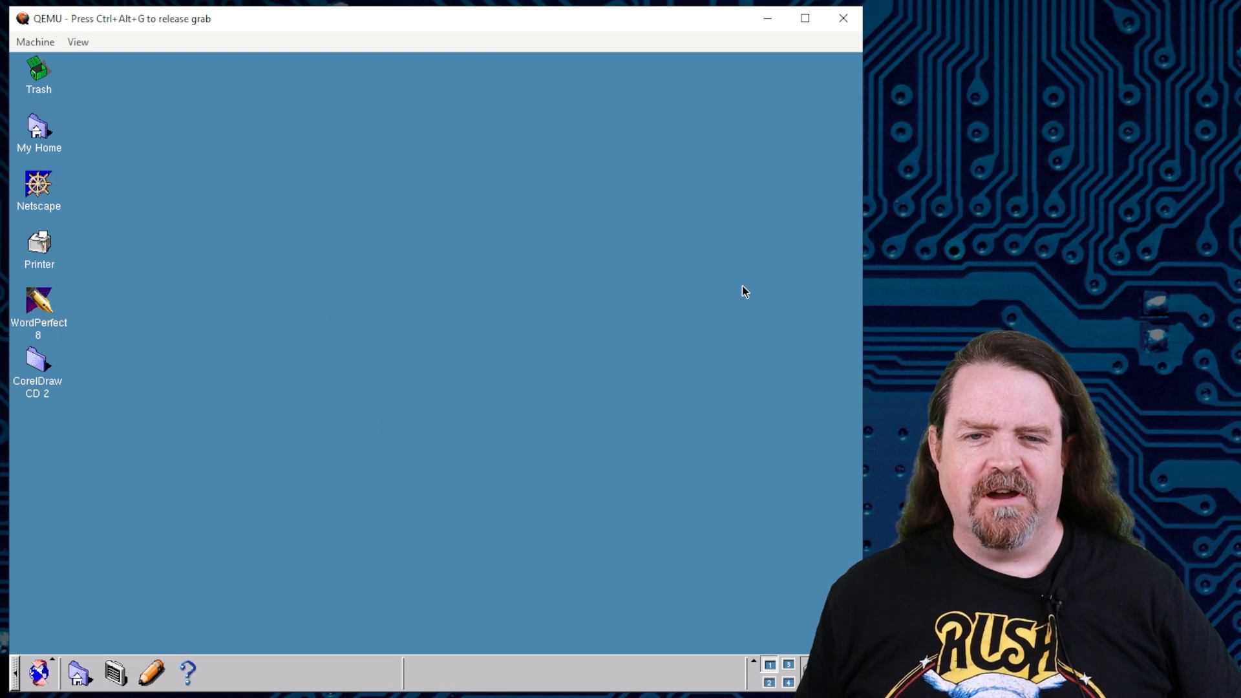
{"action": "mouse_move", "coordinate": [210, 327]}
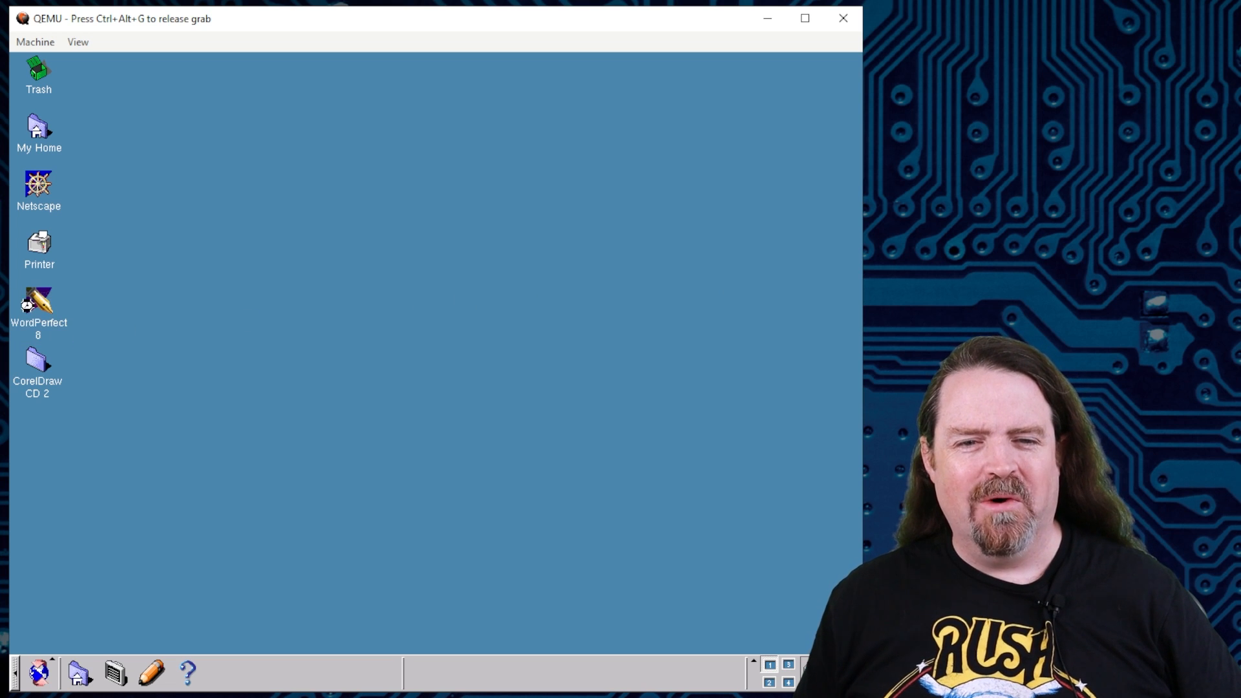
Start WordPerfect 8 and write "Hey world! Look! WordPerfect! On Linux!" in the blank document.
{"action": "double_click", "coordinate": [37, 299]}
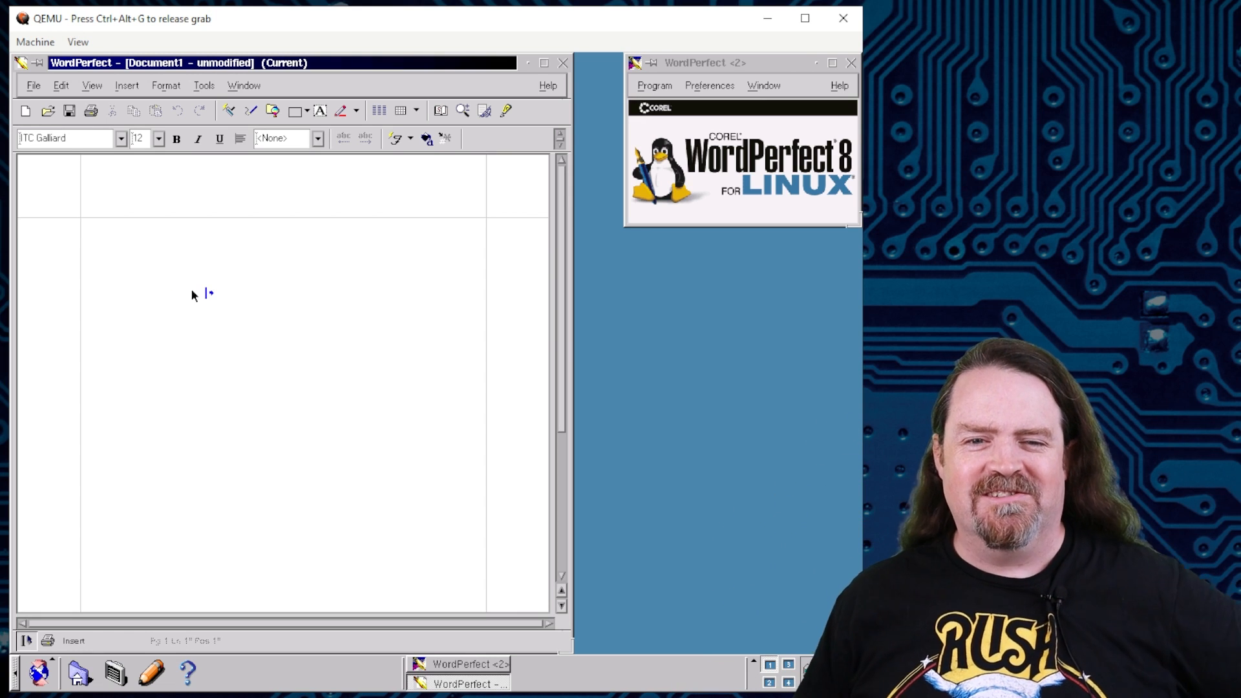
{"action": "mouse_move", "coordinate": [300, 314]}
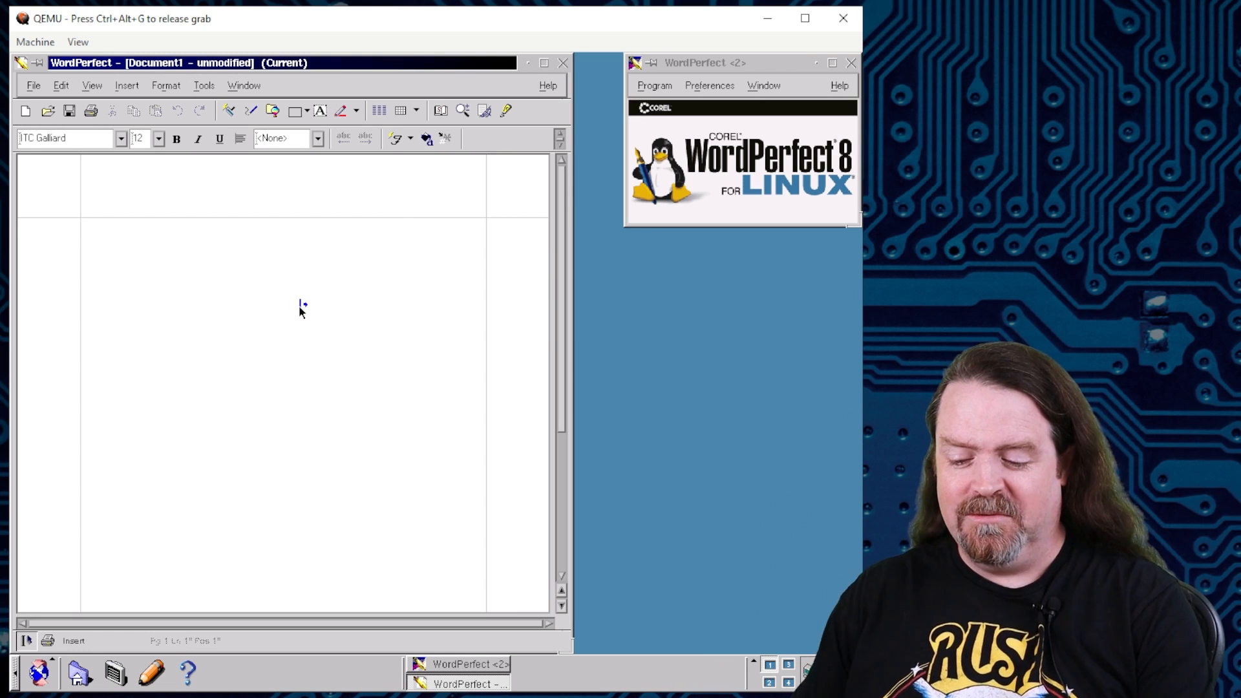
{"action": "type", "text": "Hey world! L"}
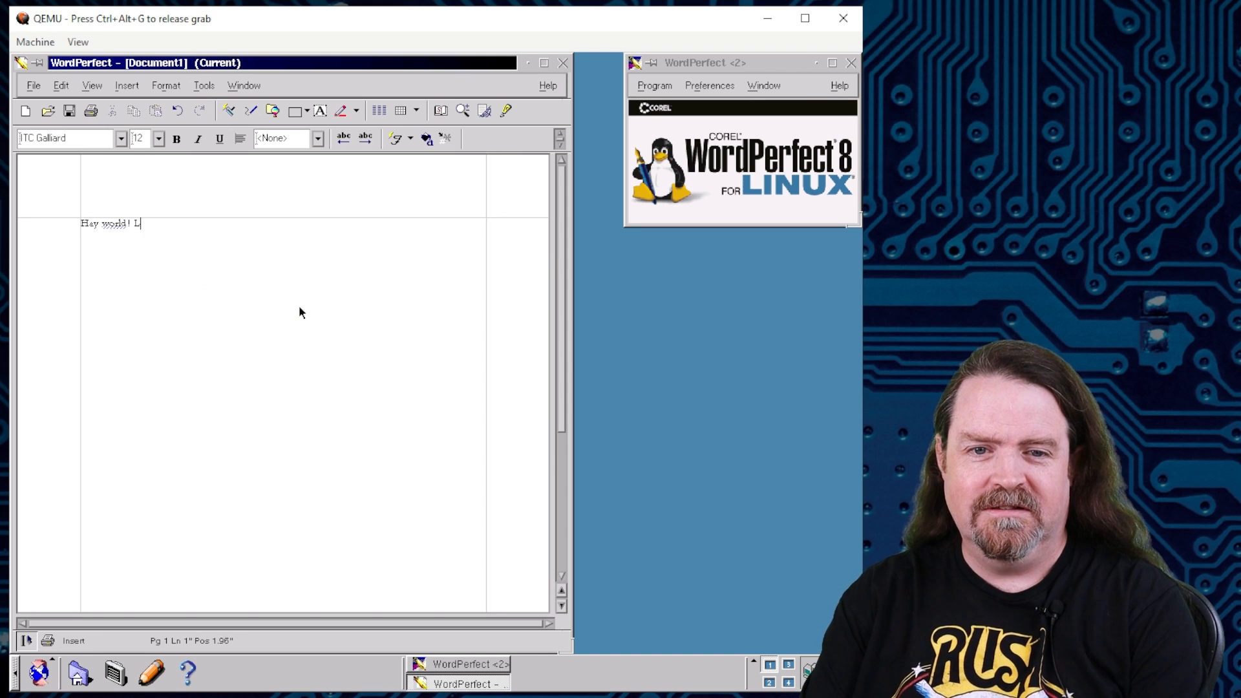
{"action": "type", "text": "ook! WordPeffc"}
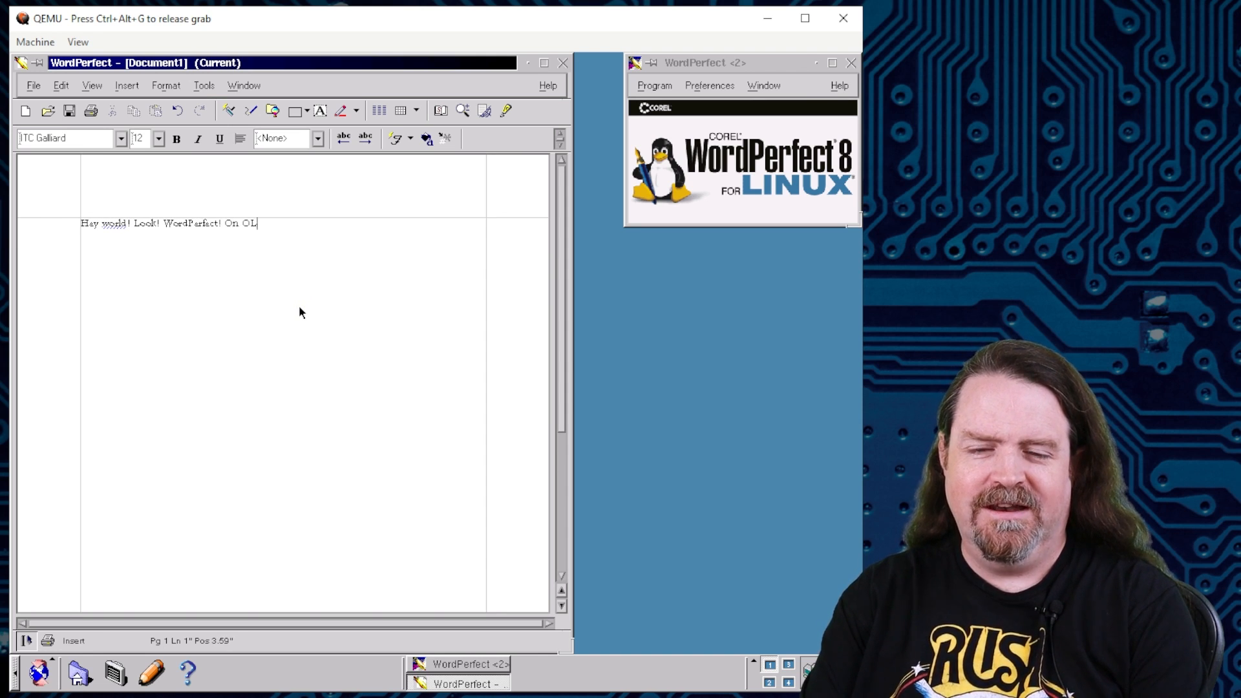
{"action": "type", "text": "inux!"}
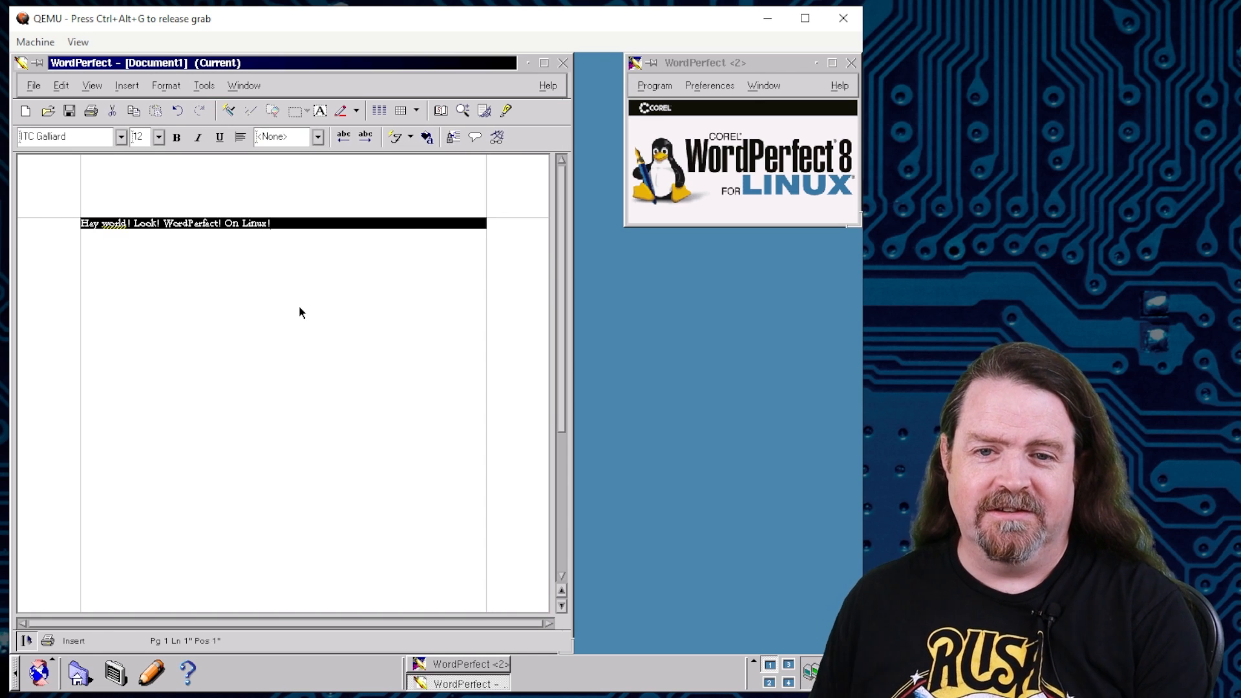
Format the sentence with the Heading 1 paragraph style.
{"action": "left_click", "coordinate": [317, 137]}
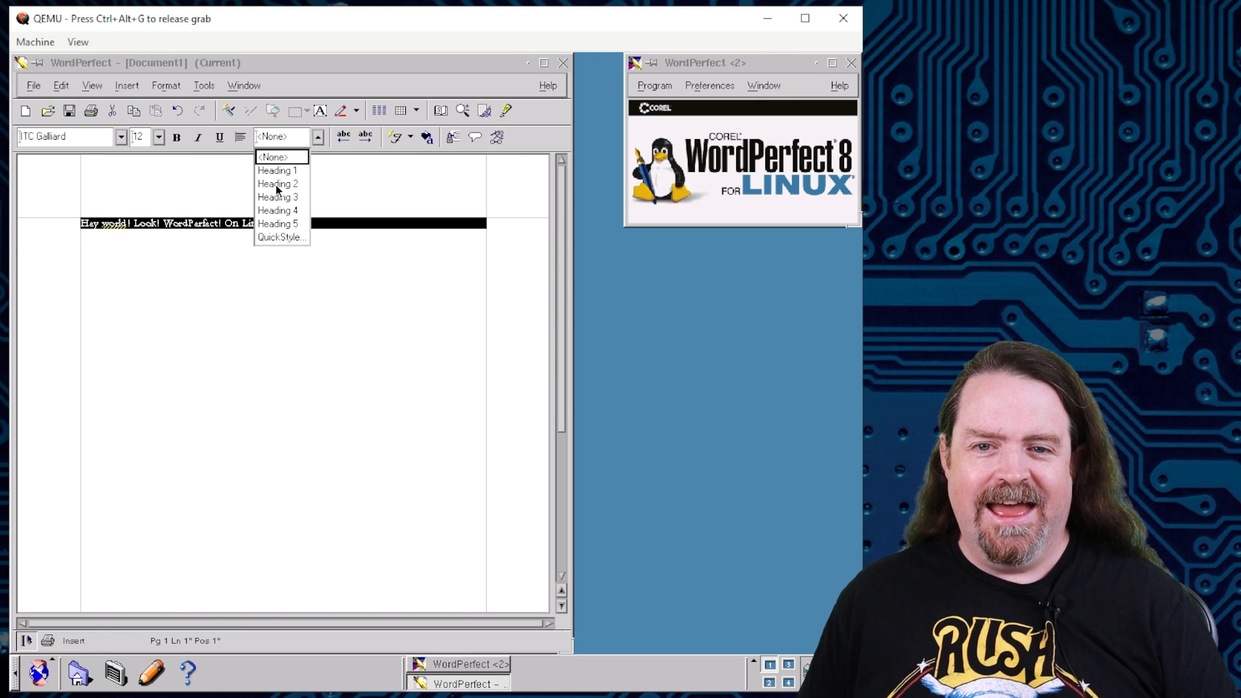
{"action": "left_click", "coordinate": [275, 170]}
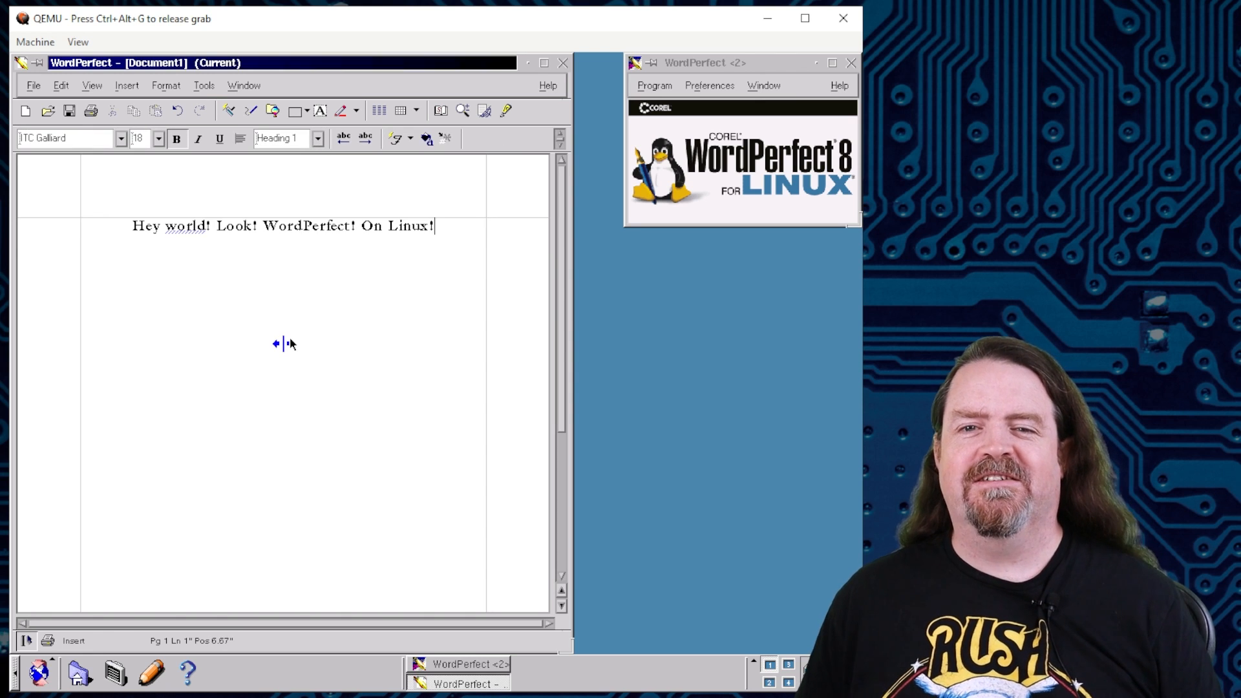
{"action": "mouse_move", "coordinate": [297, 325]}
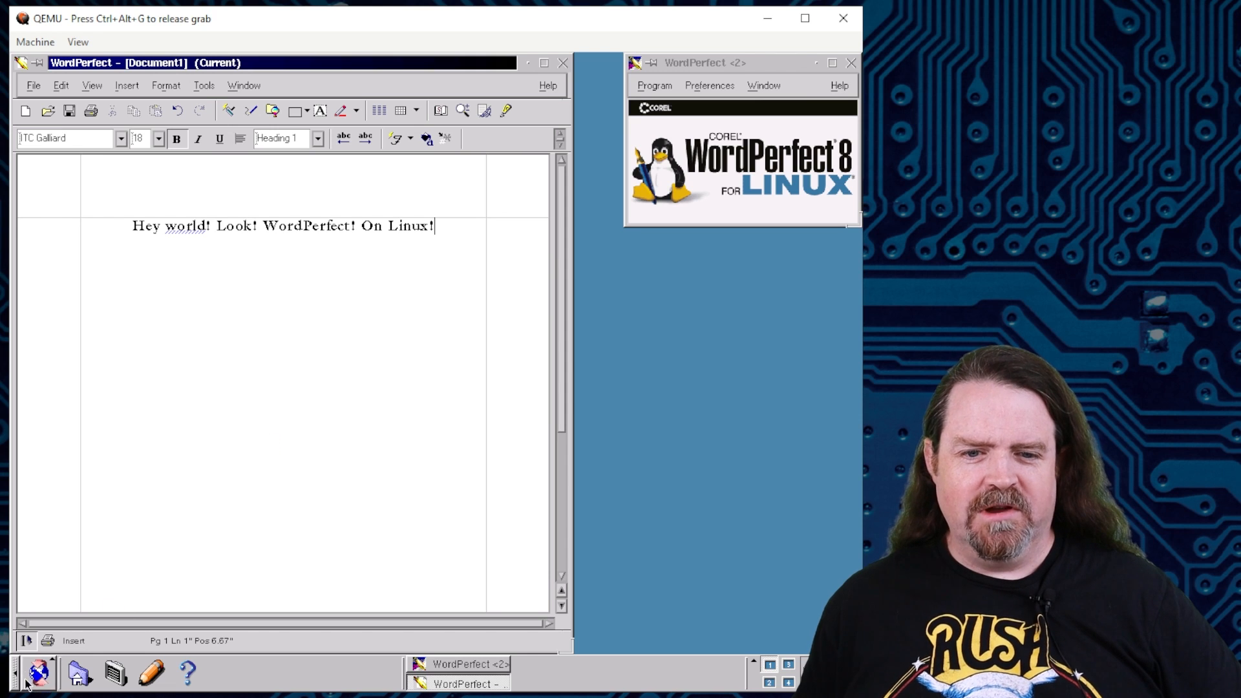
Bring up the Corel start menu's Applications list.
{"action": "left_click", "coordinate": [31, 684]}
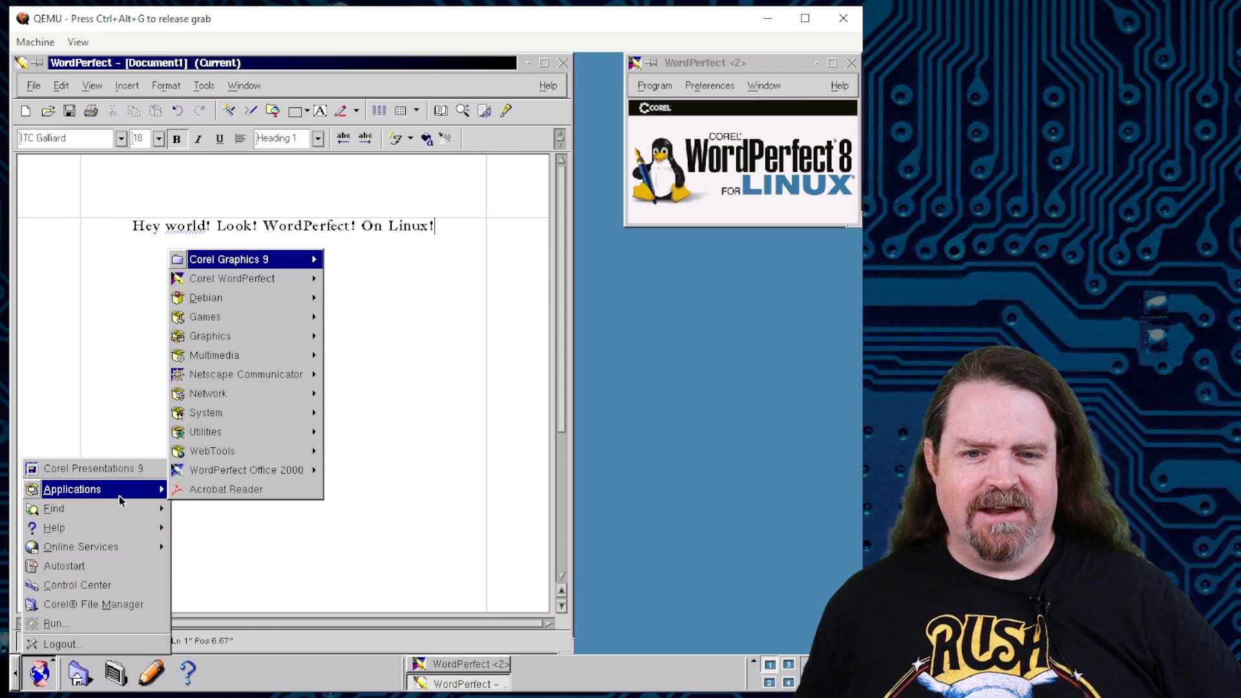
{"action": "mouse_move", "coordinate": [246, 470]}
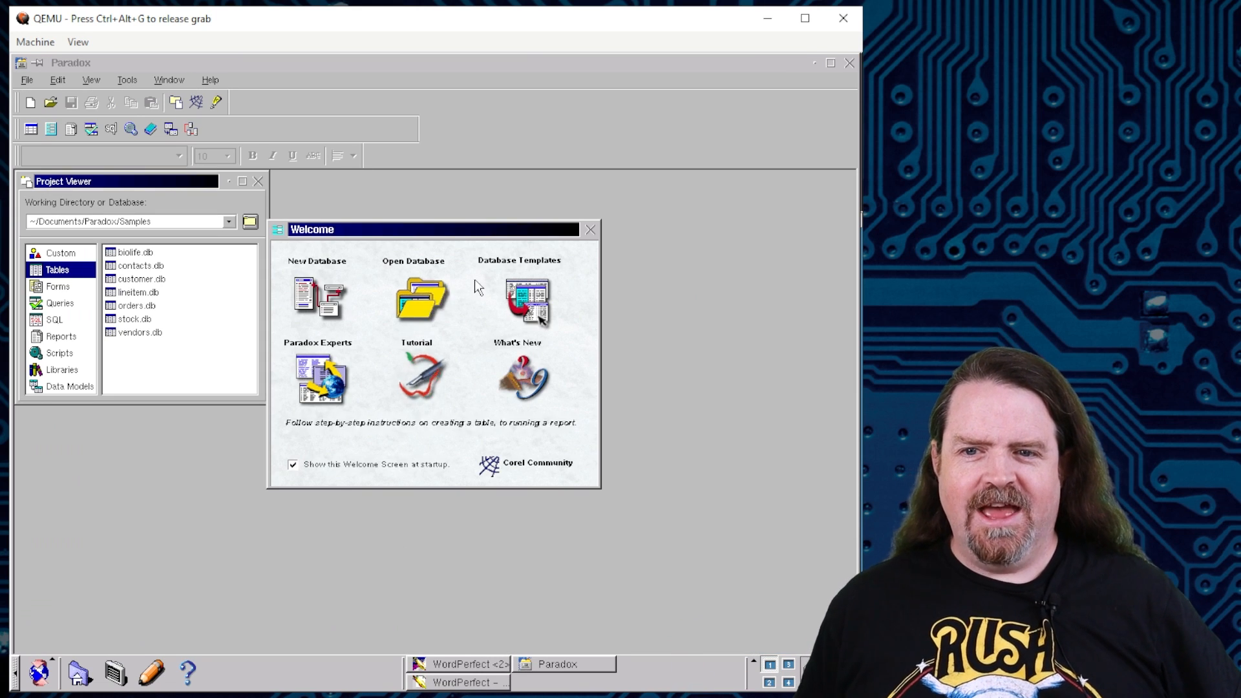
Begin a new database named linux-demo and choose the Desktop folder as its location.
{"action": "left_click", "coordinate": [317, 298]}
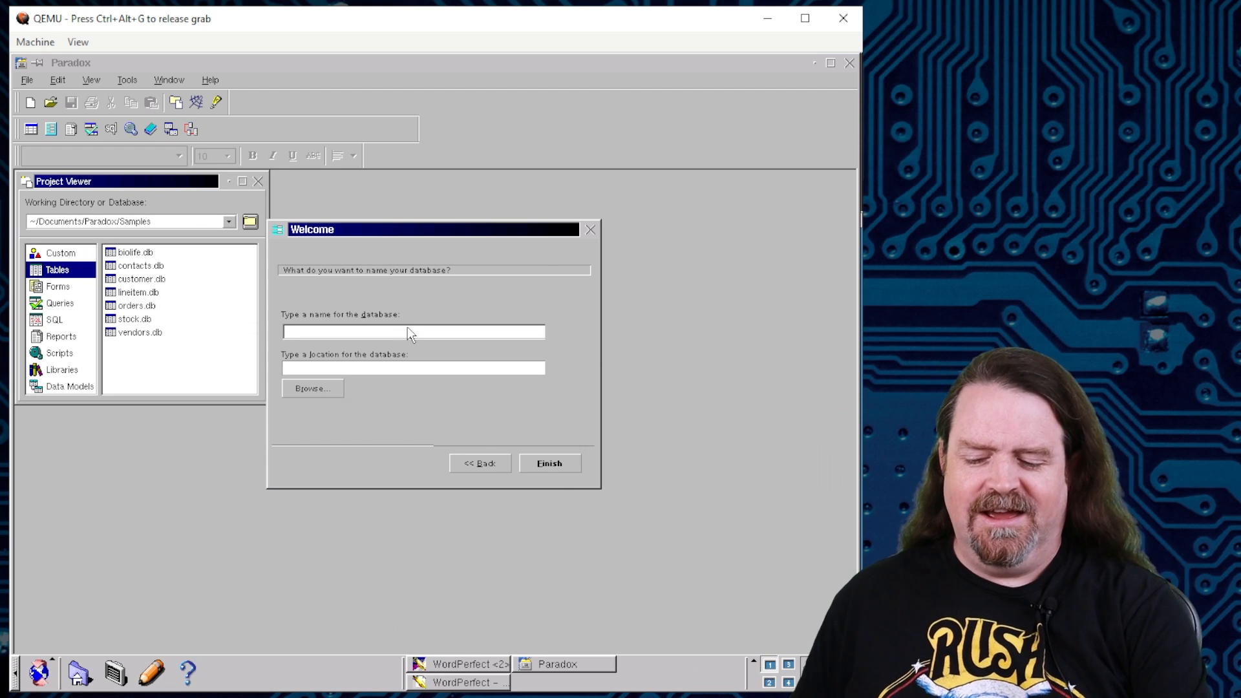
{"action": "type", "text": "linux-demo"}
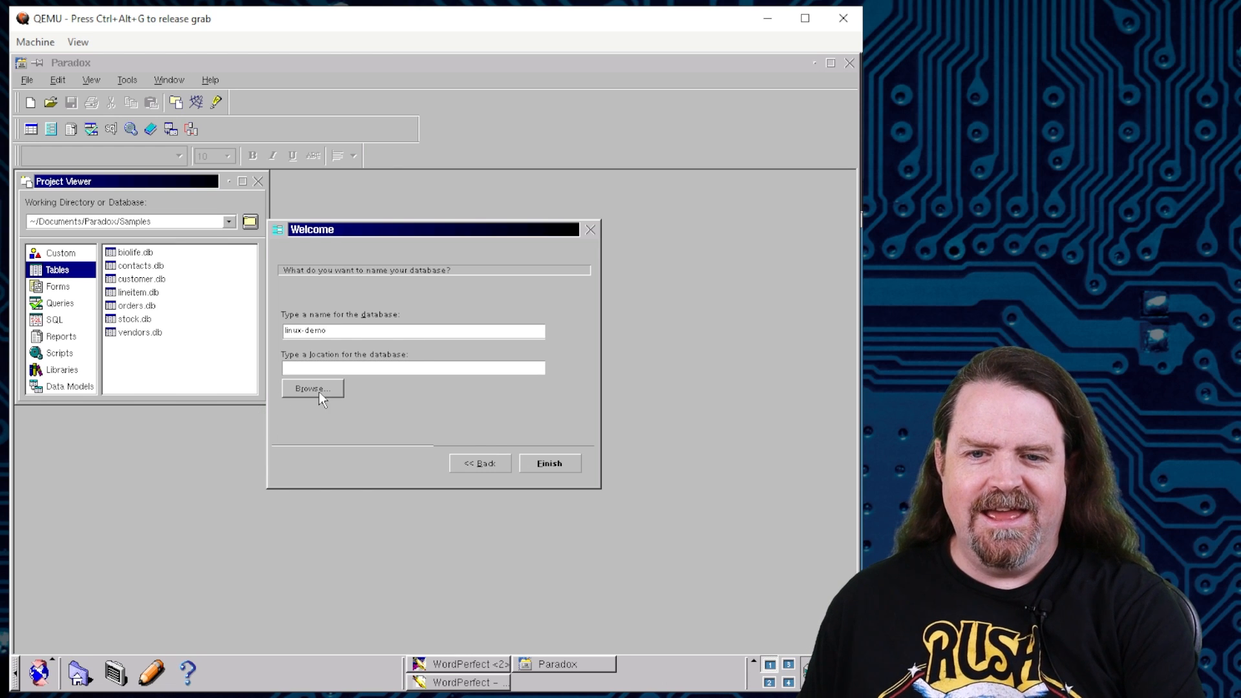
{"action": "left_click", "coordinate": [313, 389]}
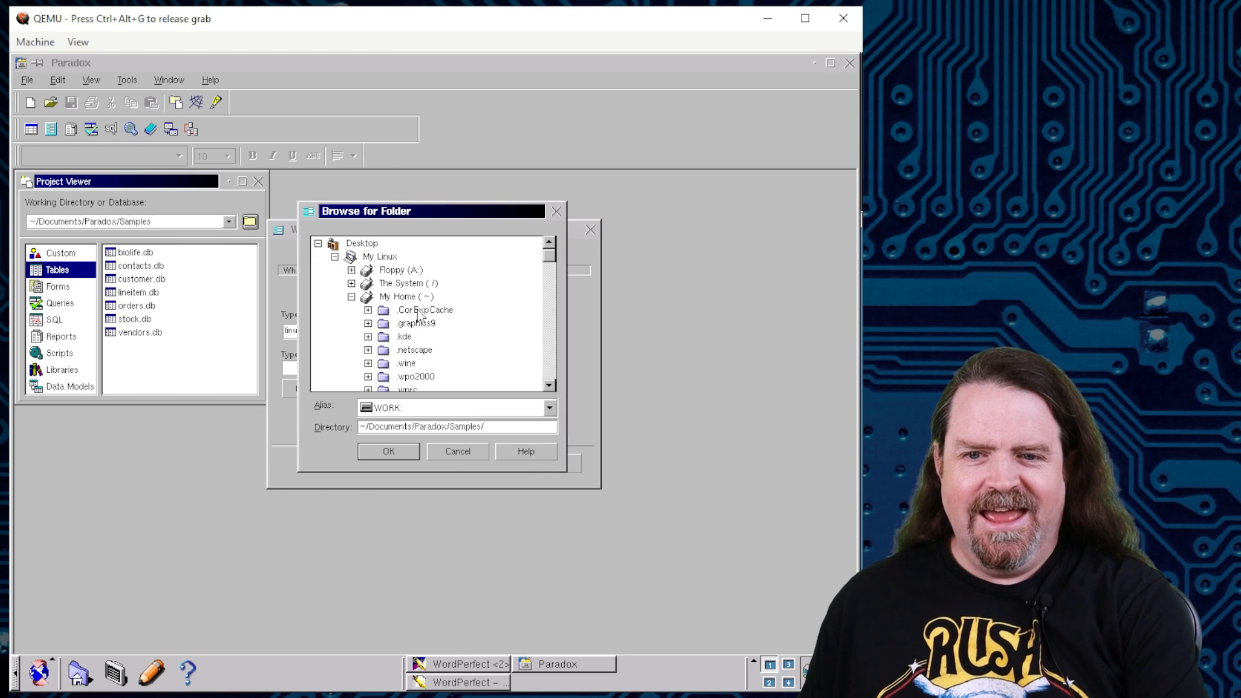
{"action": "left_click", "coordinate": [361, 243]}
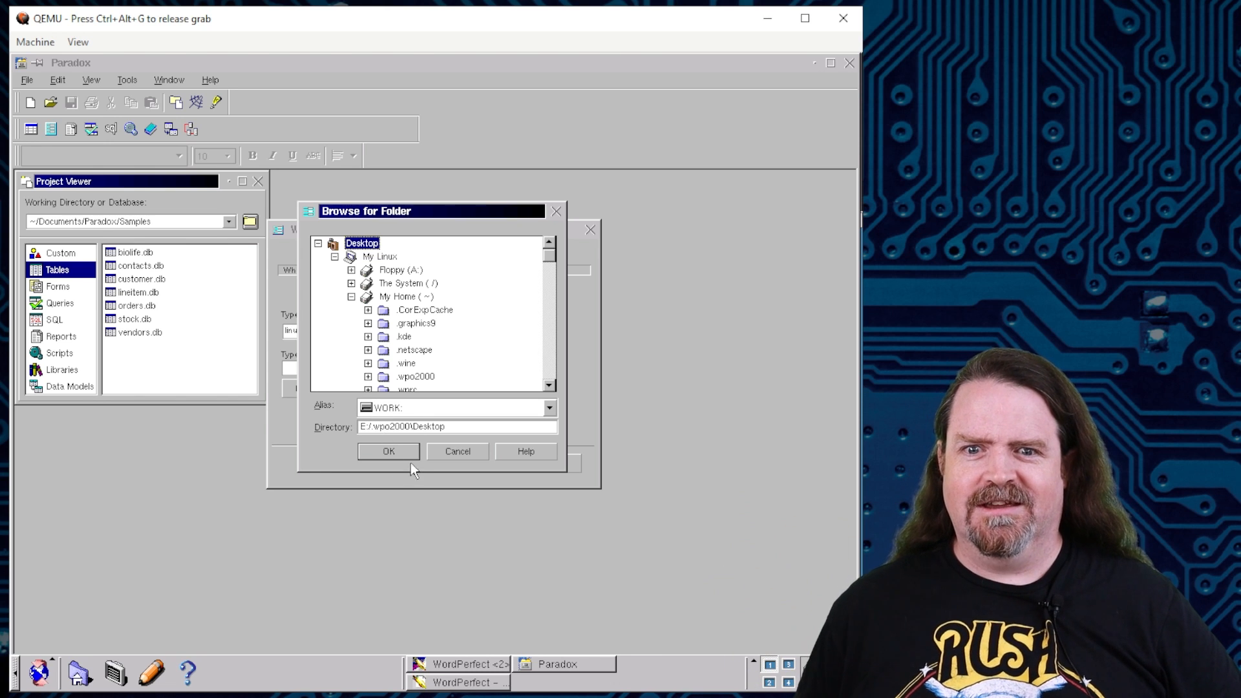
{"action": "left_click", "coordinate": [388, 451]}
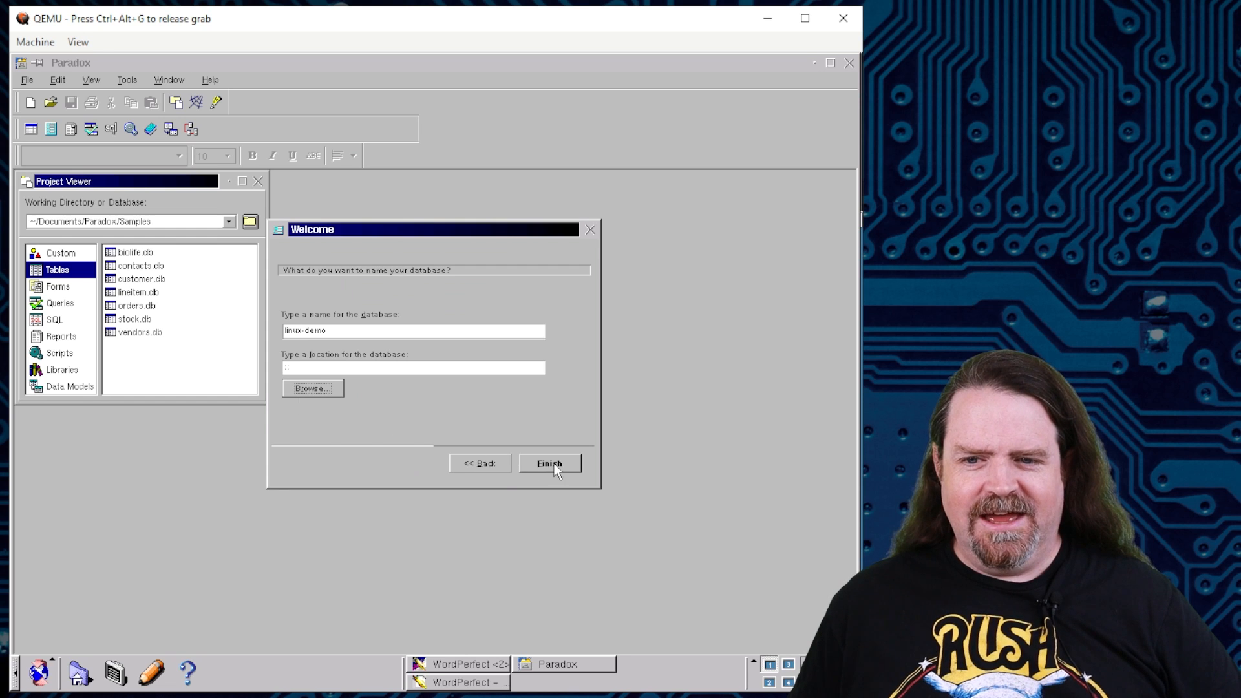
Finish creating linux-demo, agreeing to create the directory and dismissing the Unknown alias error.
{"action": "left_click", "coordinate": [550, 463]}
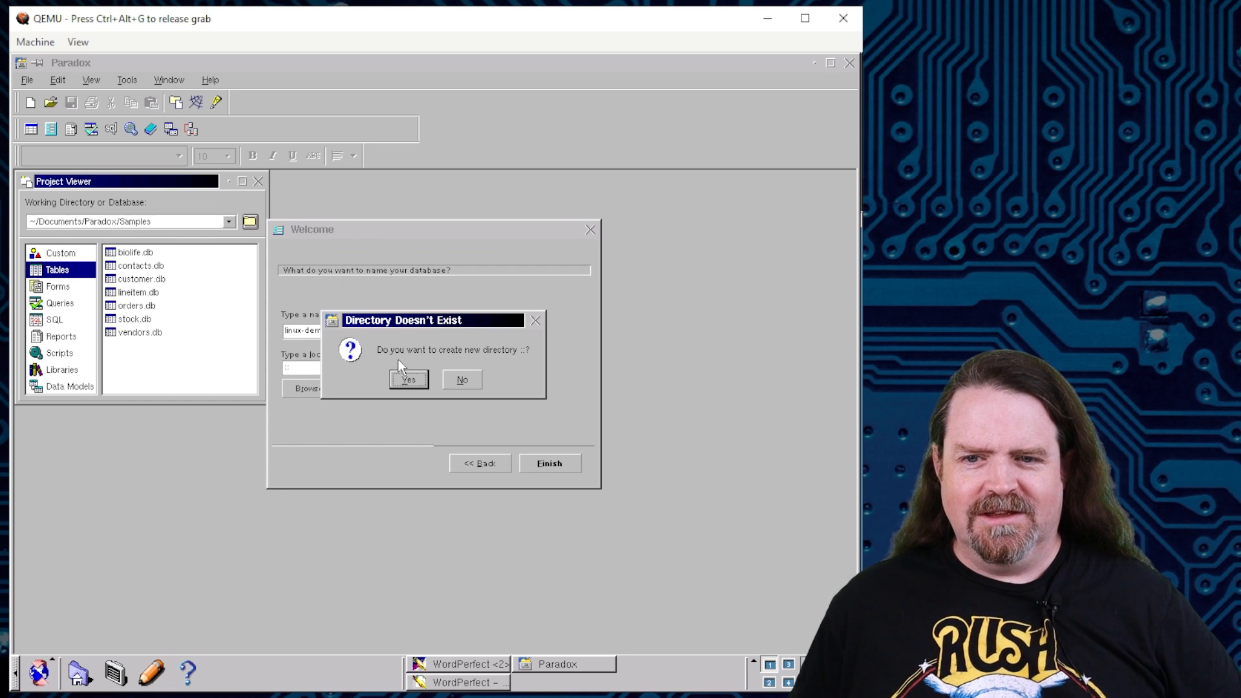
{"action": "left_click", "coordinate": [408, 380]}
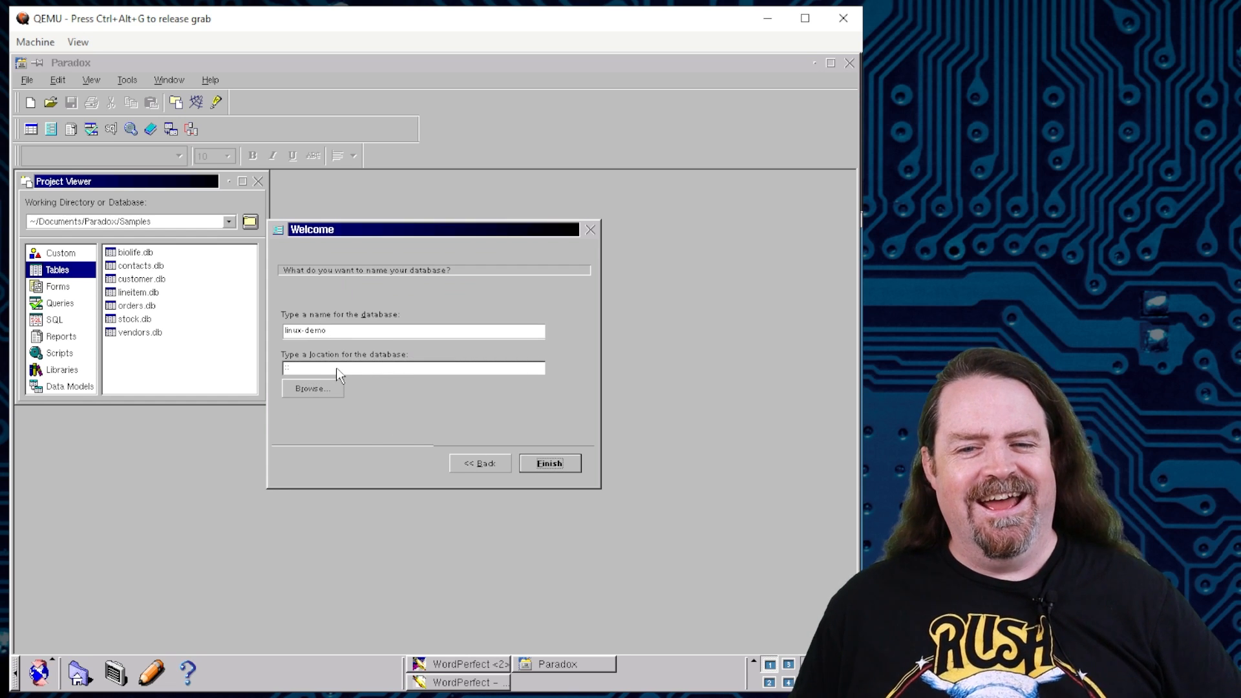
{"action": "left_click", "coordinate": [549, 462]}
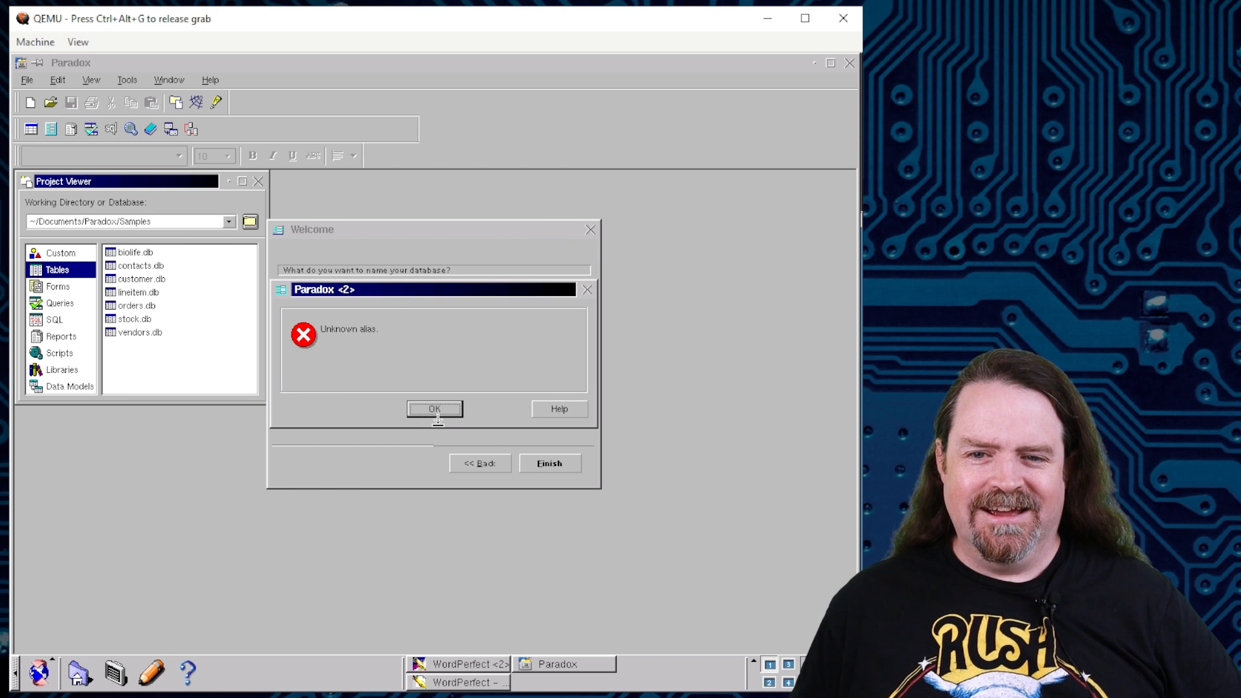
{"action": "left_click", "coordinate": [434, 409]}
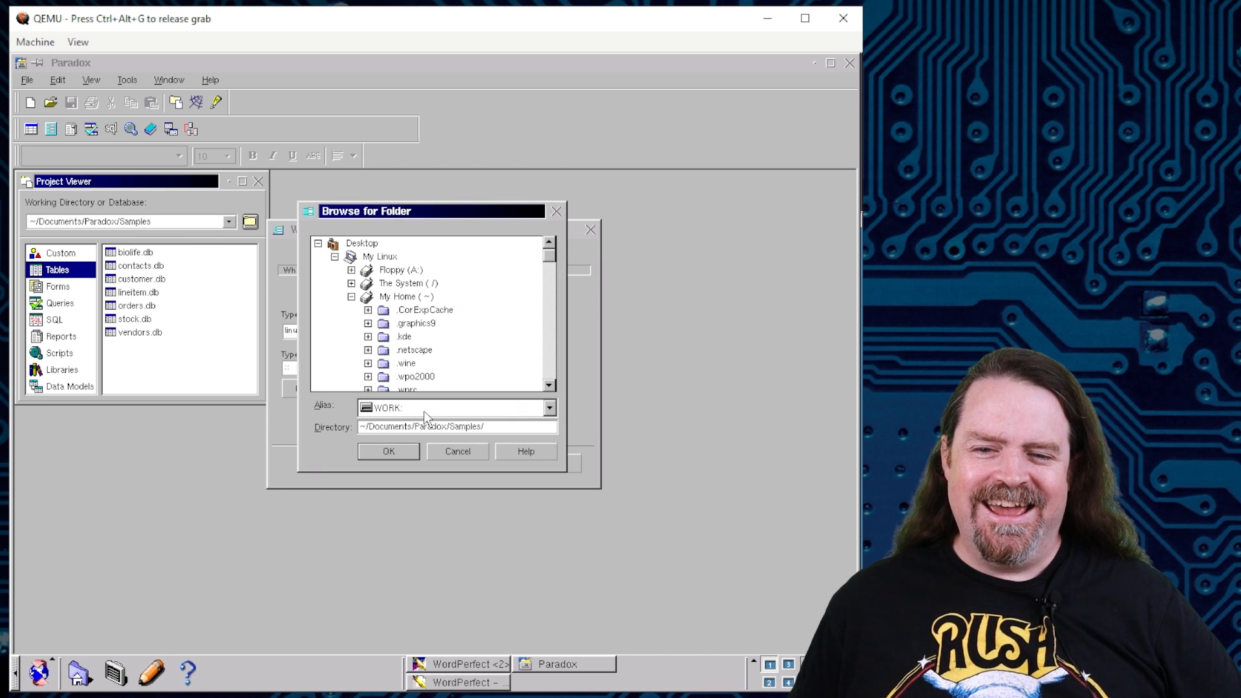
{"action": "left_click", "coordinate": [408, 296]}
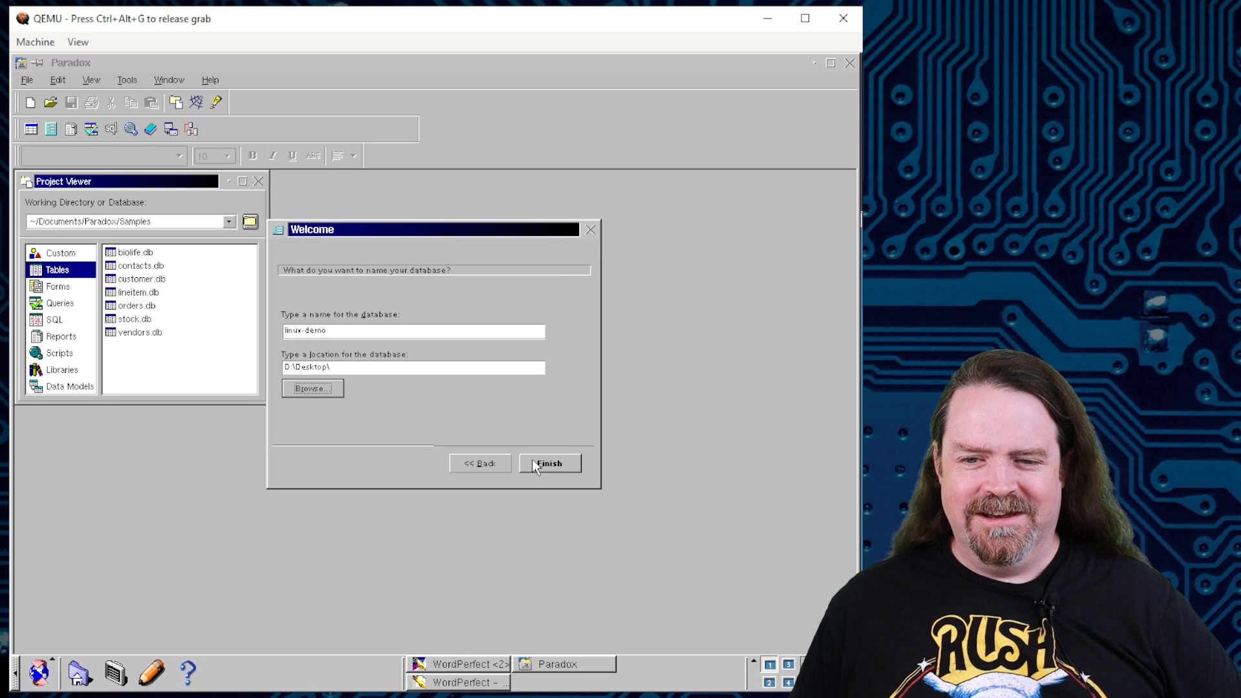
{"action": "left_click", "coordinate": [549, 464]}
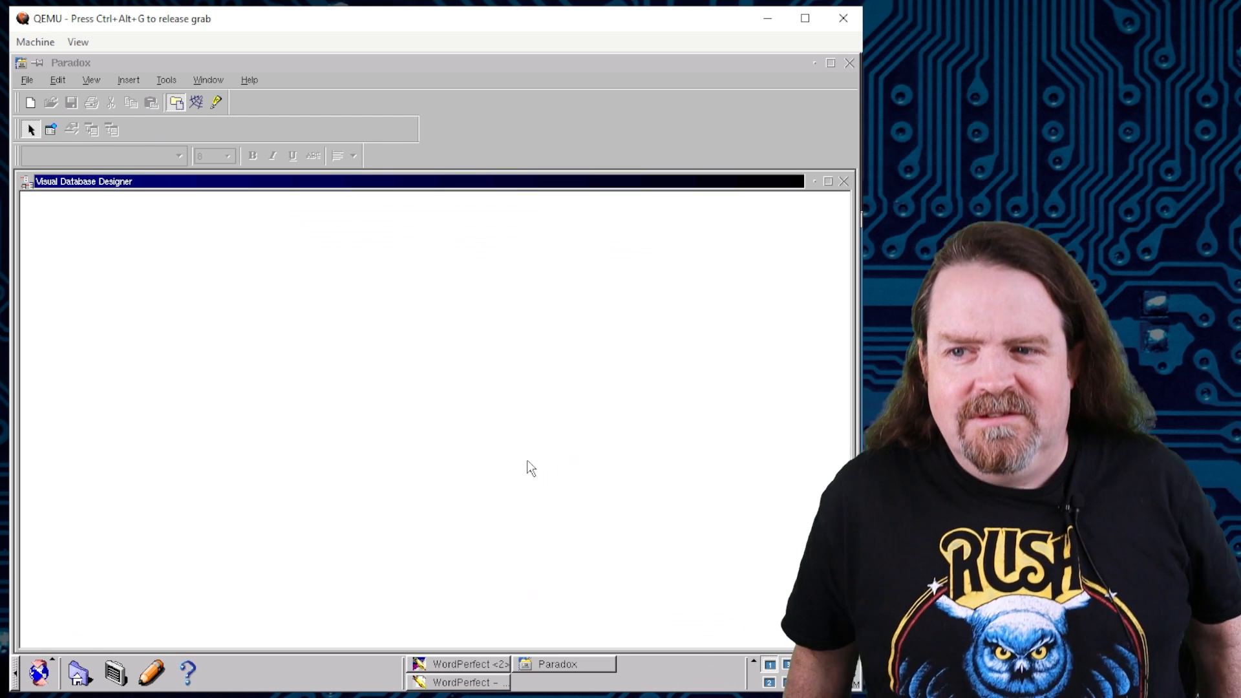
{"action": "mouse_move", "coordinate": [196, 585]}
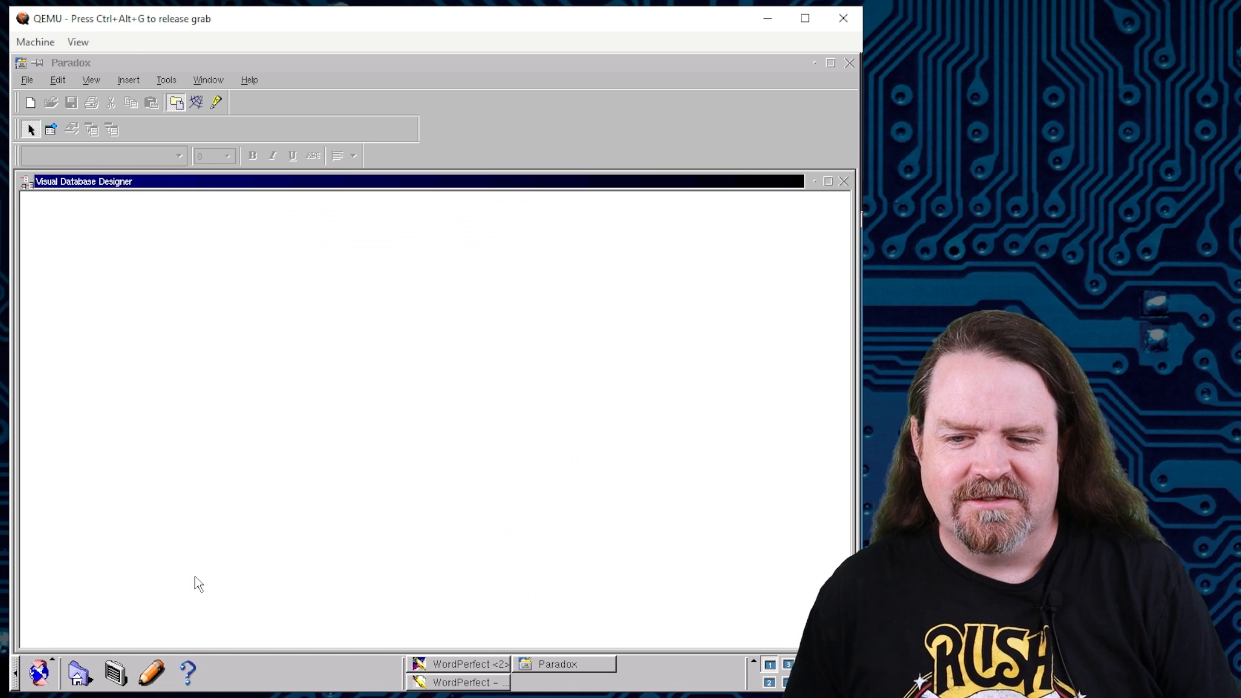
Bring up the desktop applications menu over the empty database designer.
{"action": "left_click", "coordinate": [33, 682]}
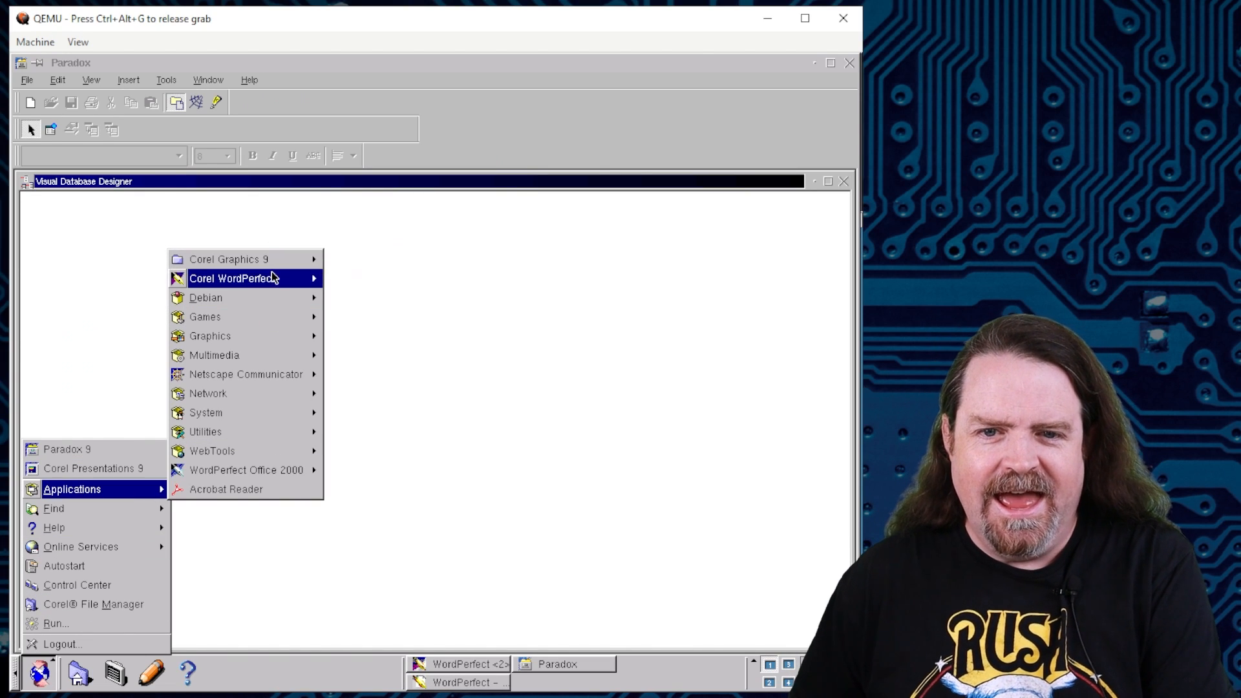
{"action": "mouse_move", "coordinate": [232, 259]}
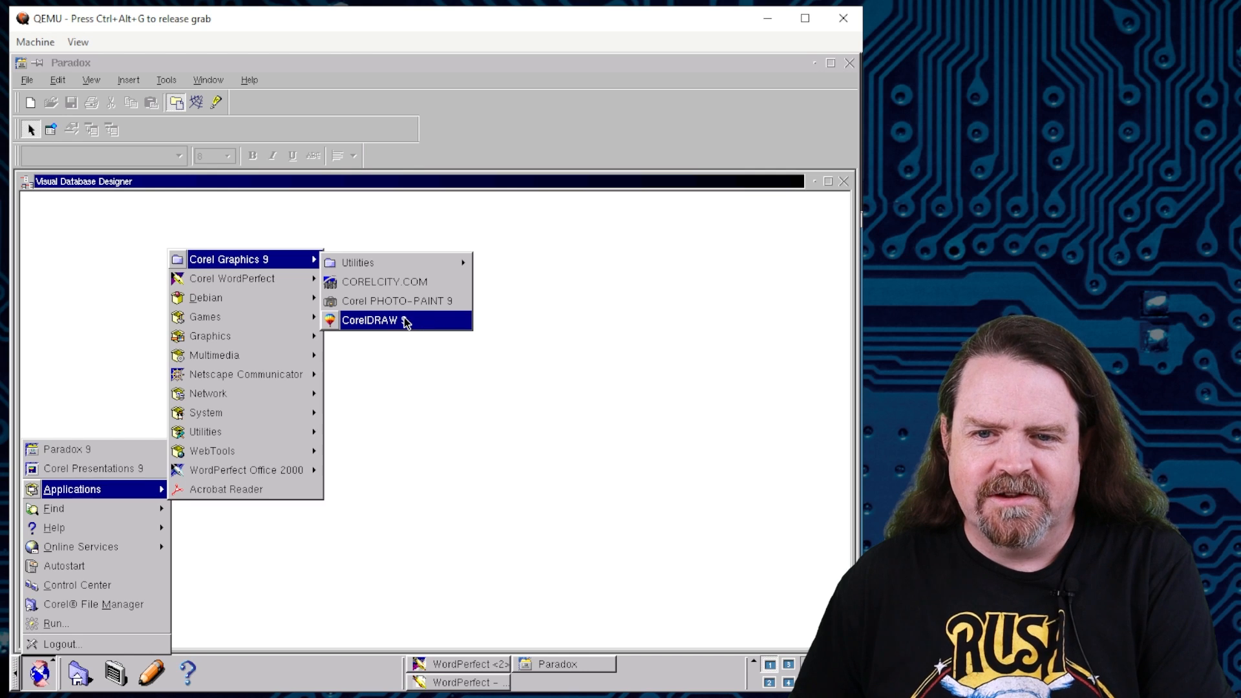
Launch CorelDRAW 9 and start a new blank graphic from the Welcome screen.
{"action": "left_click", "coordinate": [397, 320]}
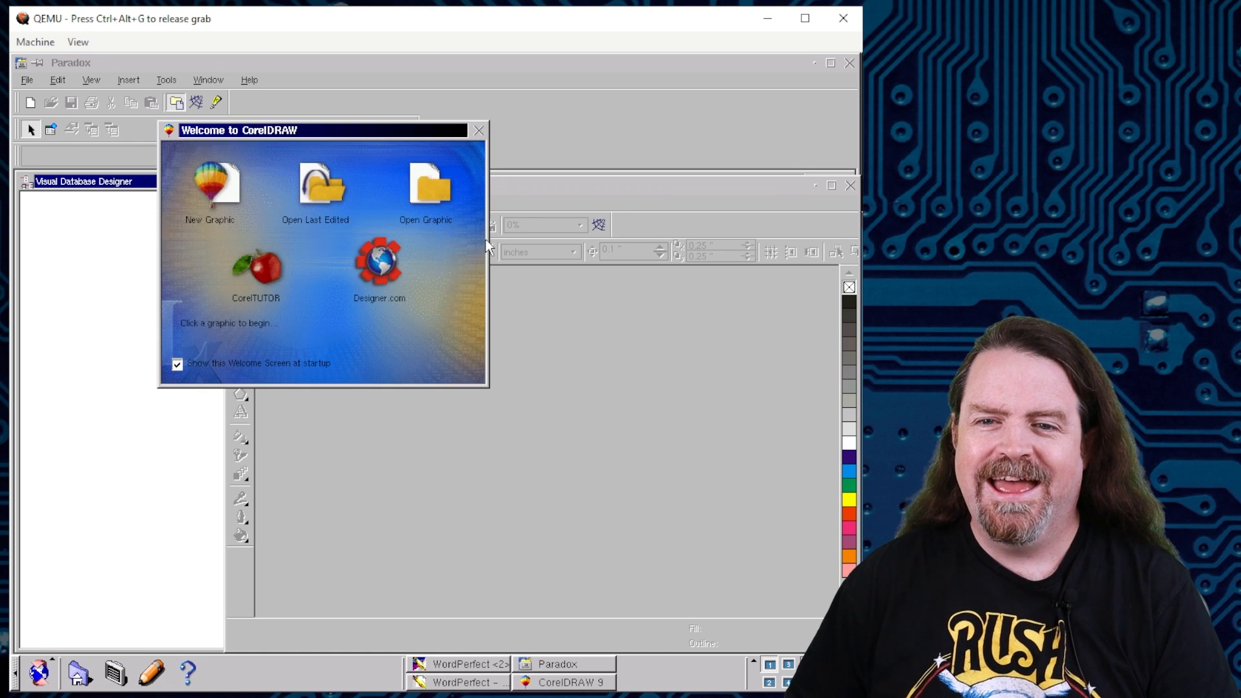
{"action": "left_click", "coordinate": [212, 186]}
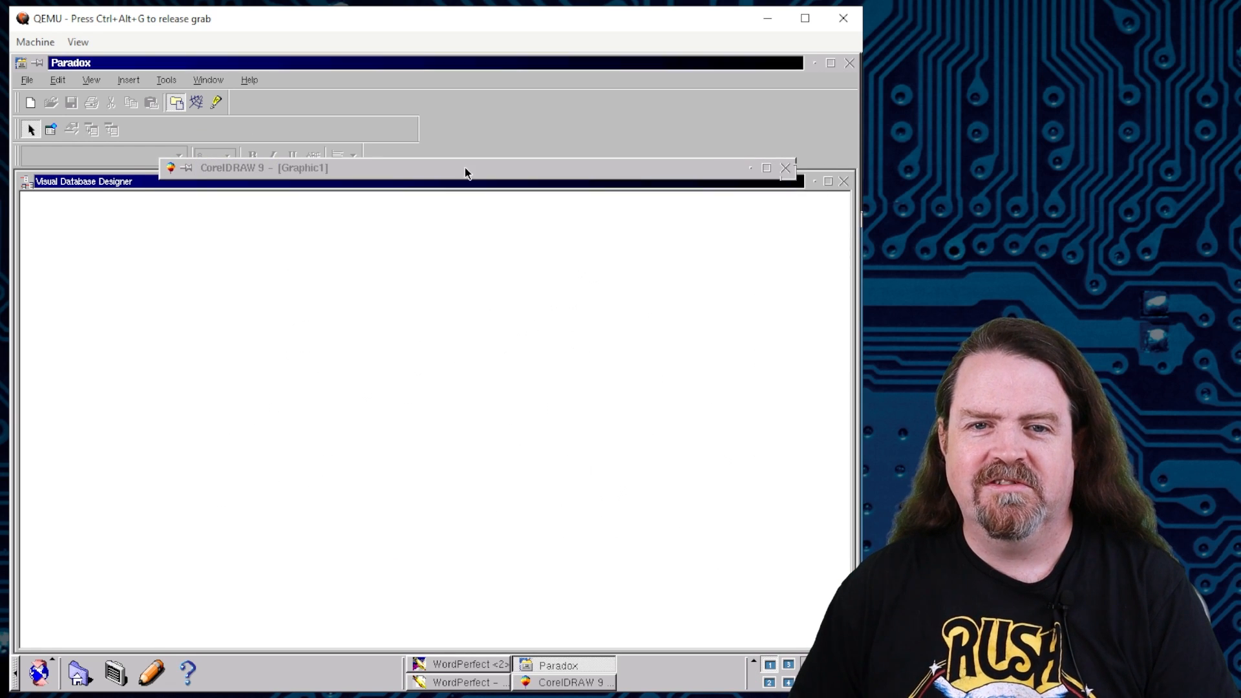
Open the clip-art drawing mynet016.cdr from the Internet folder in CorelDRAW.
{"action": "left_click", "coordinate": [291, 168]}
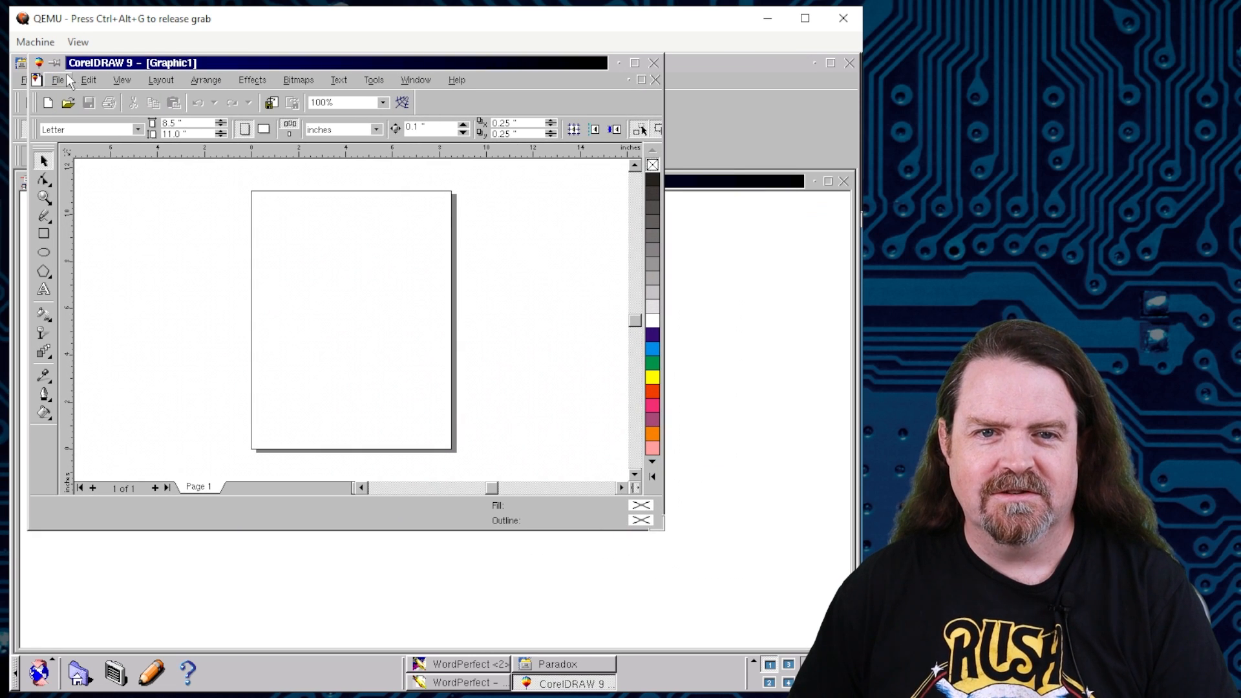
{"action": "left_click", "coordinate": [60, 80]}
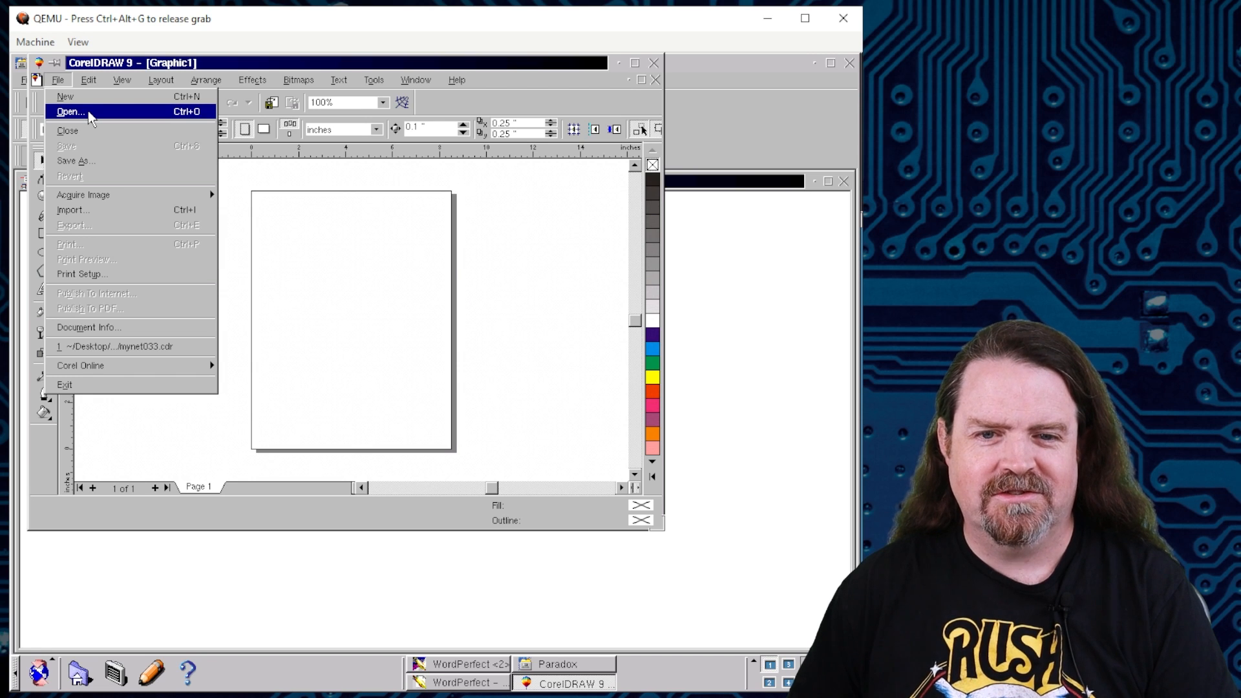
{"action": "left_click", "coordinate": [64, 115]}
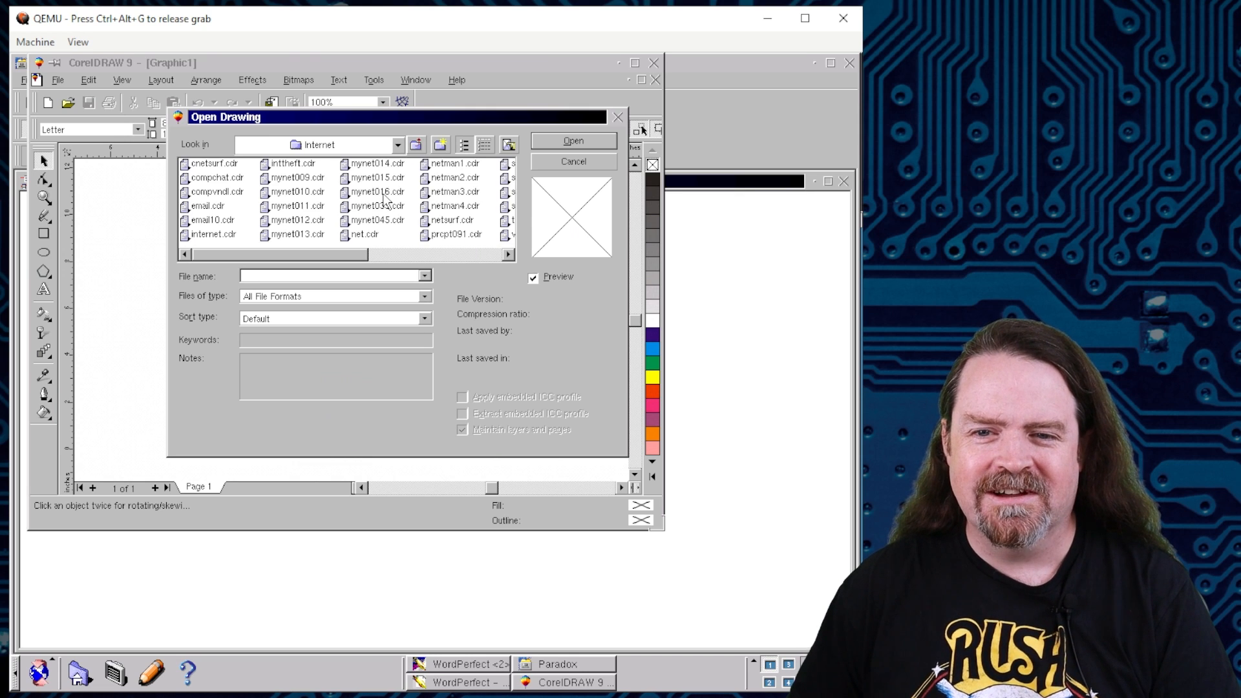
{"action": "left_click", "coordinate": [376, 193]}
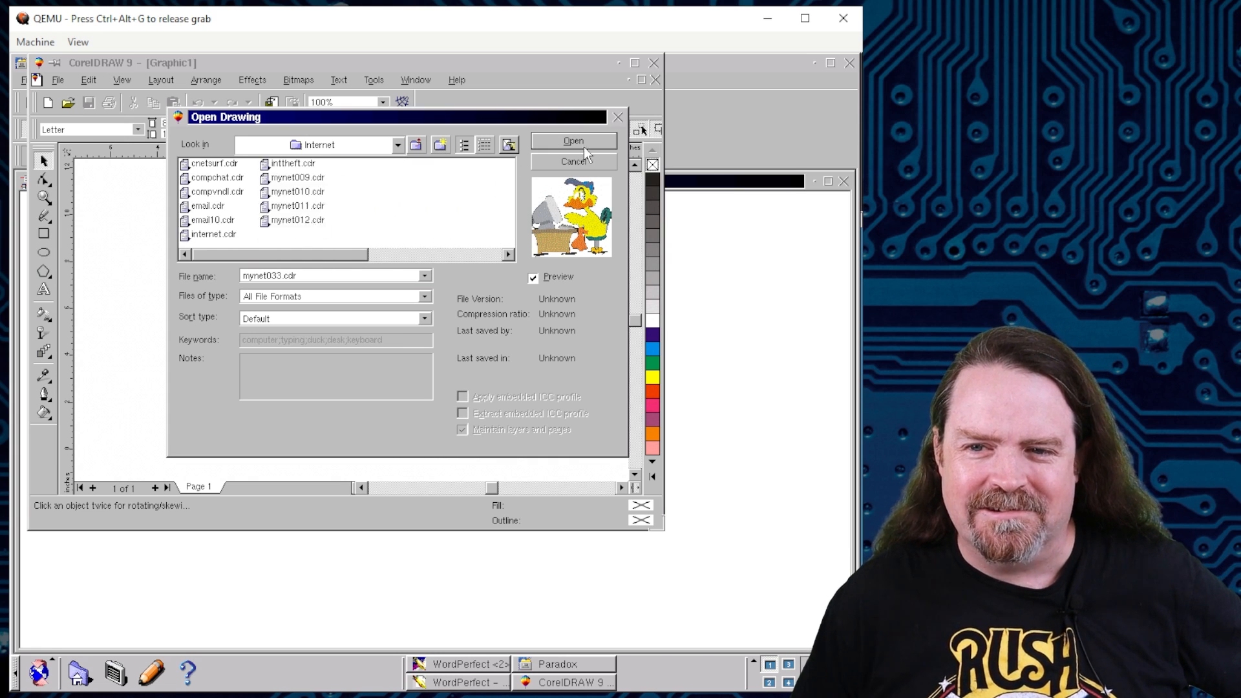
{"action": "left_click", "coordinate": [574, 141]}
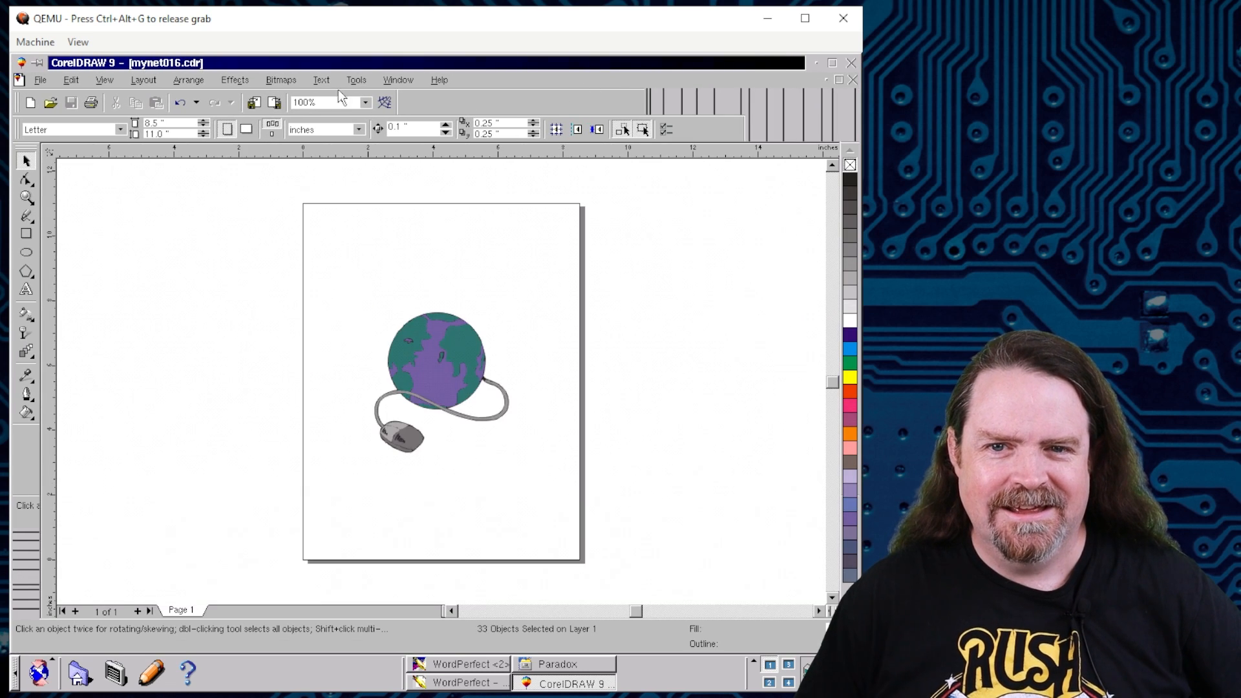
Zoom the globe-and-mouse artwork to fill the window, then bring up the applications menu.
{"action": "left_click", "coordinate": [366, 102]}
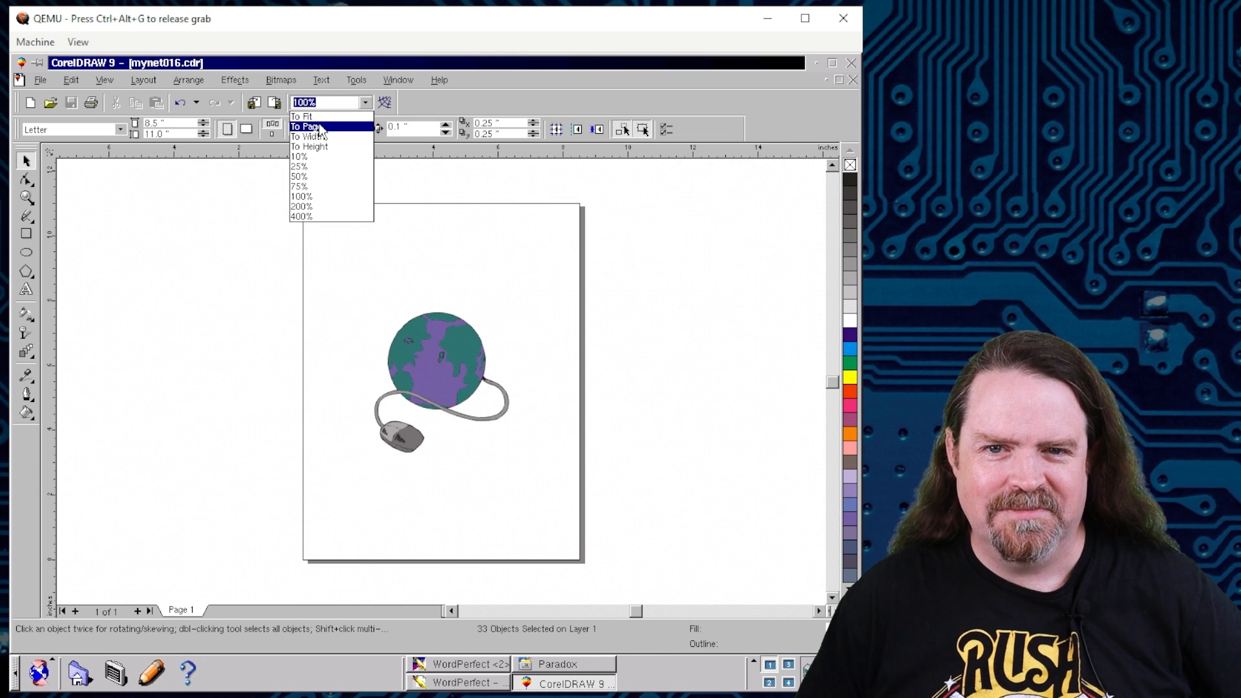
{"action": "left_click", "coordinate": [302, 127]}
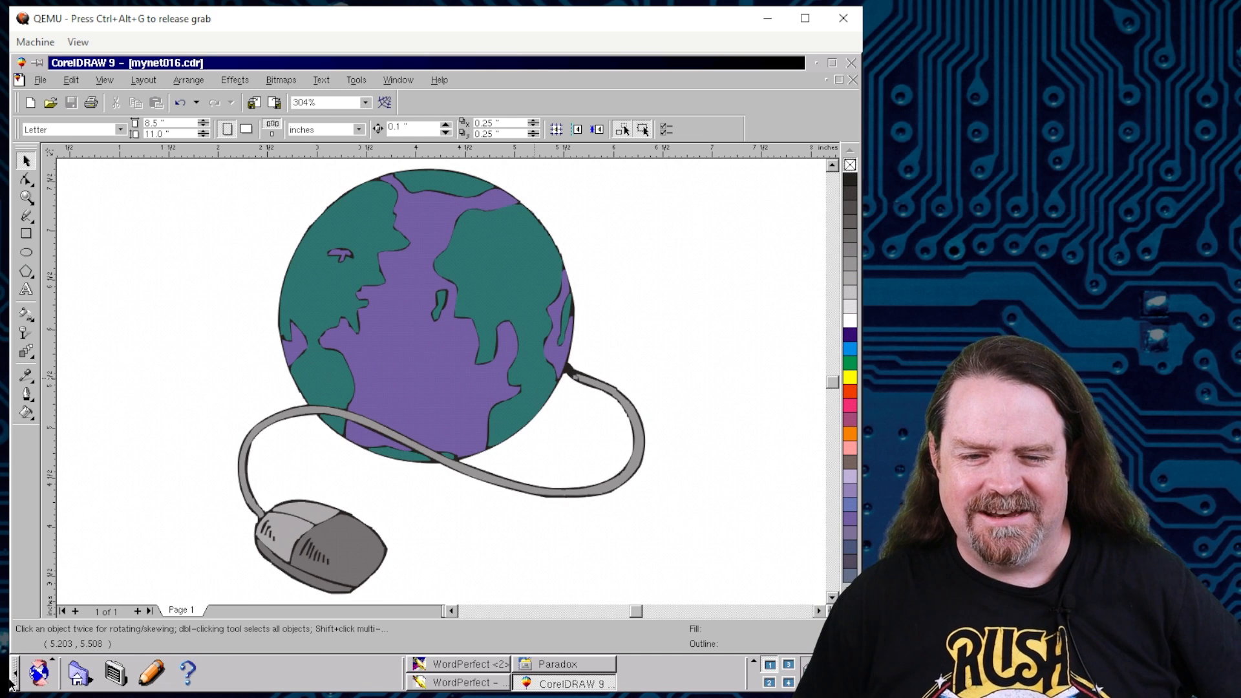
{"action": "left_click", "coordinate": [31, 678]}
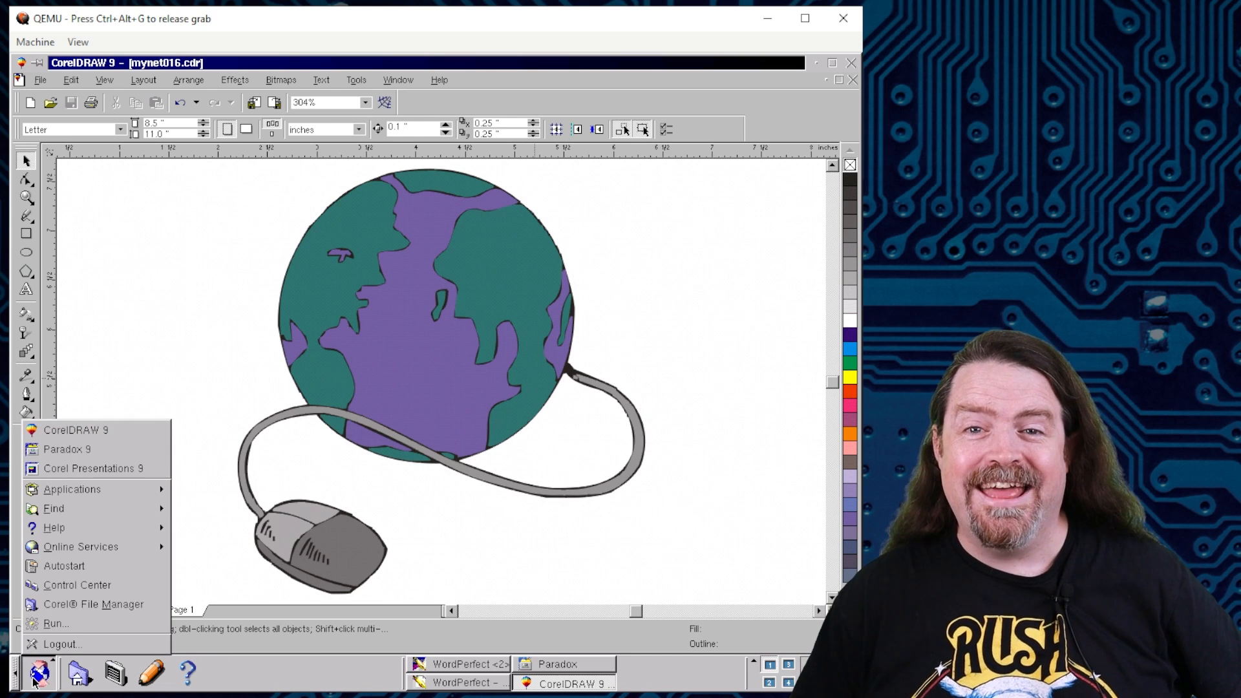
Show the Applications submenu listing Netscape Communicator and other program categories.
{"action": "left_click", "coordinate": [68, 489]}
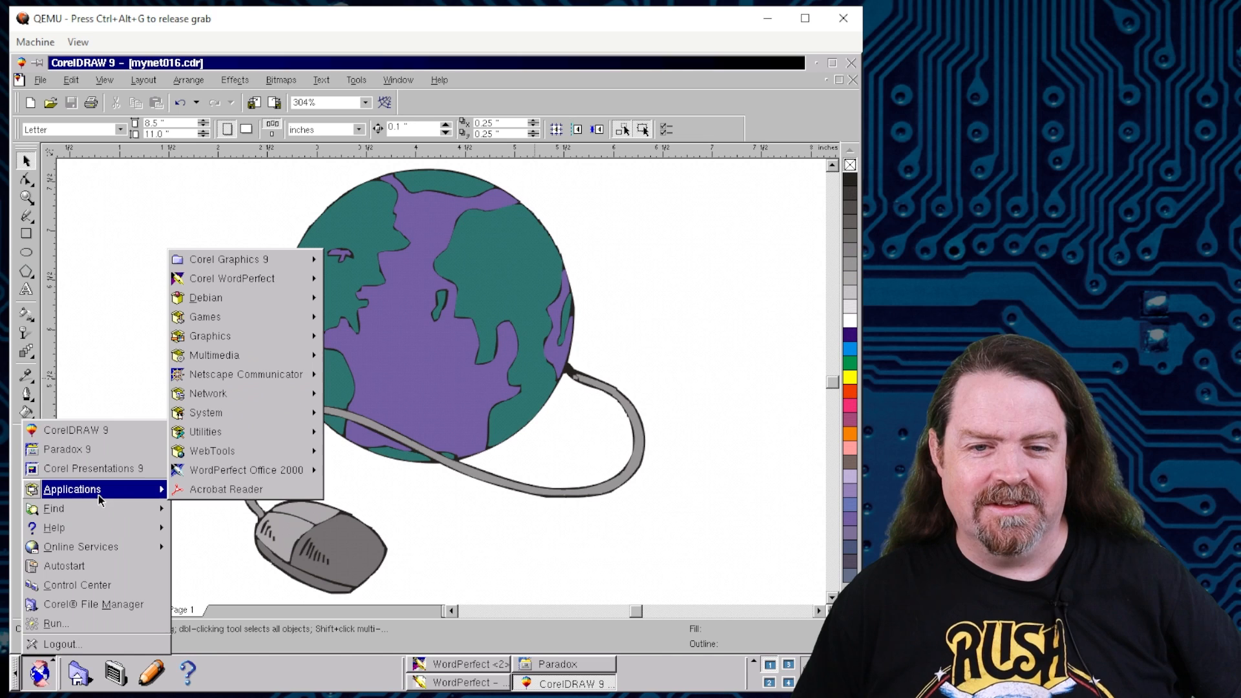
{"action": "mouse_move", "coordinate": [246, 375]}
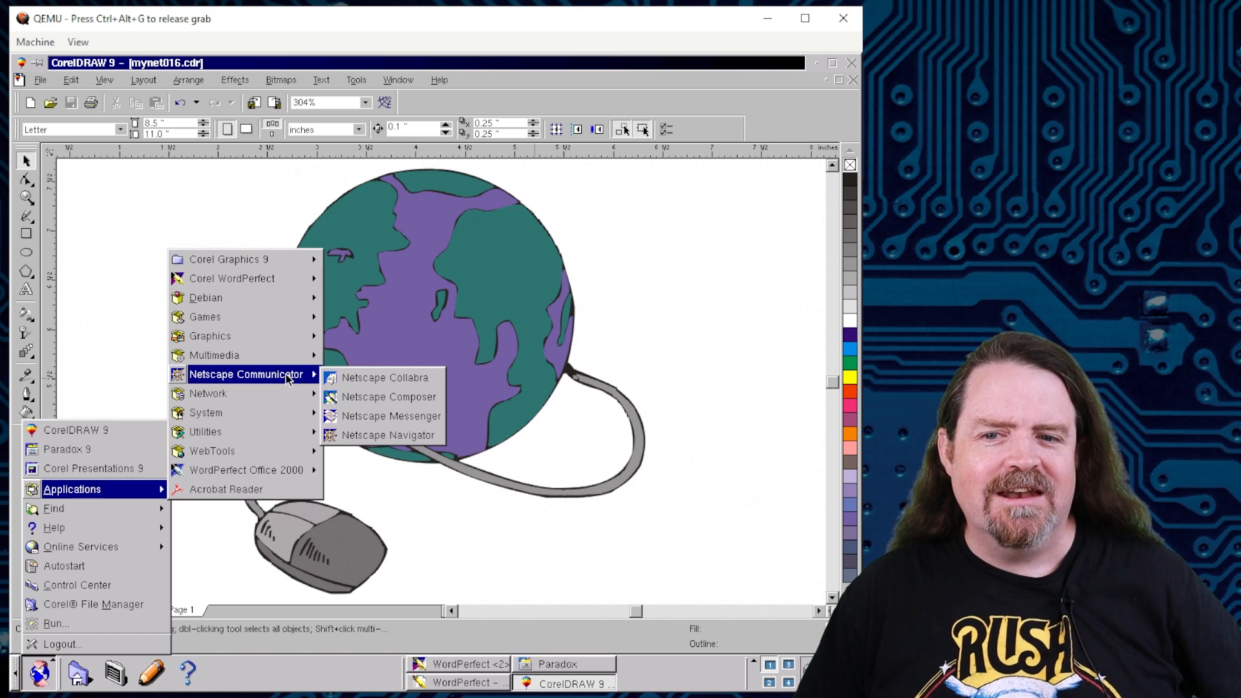
{"action": "mouse_move", "coordinate": [431, 432]}
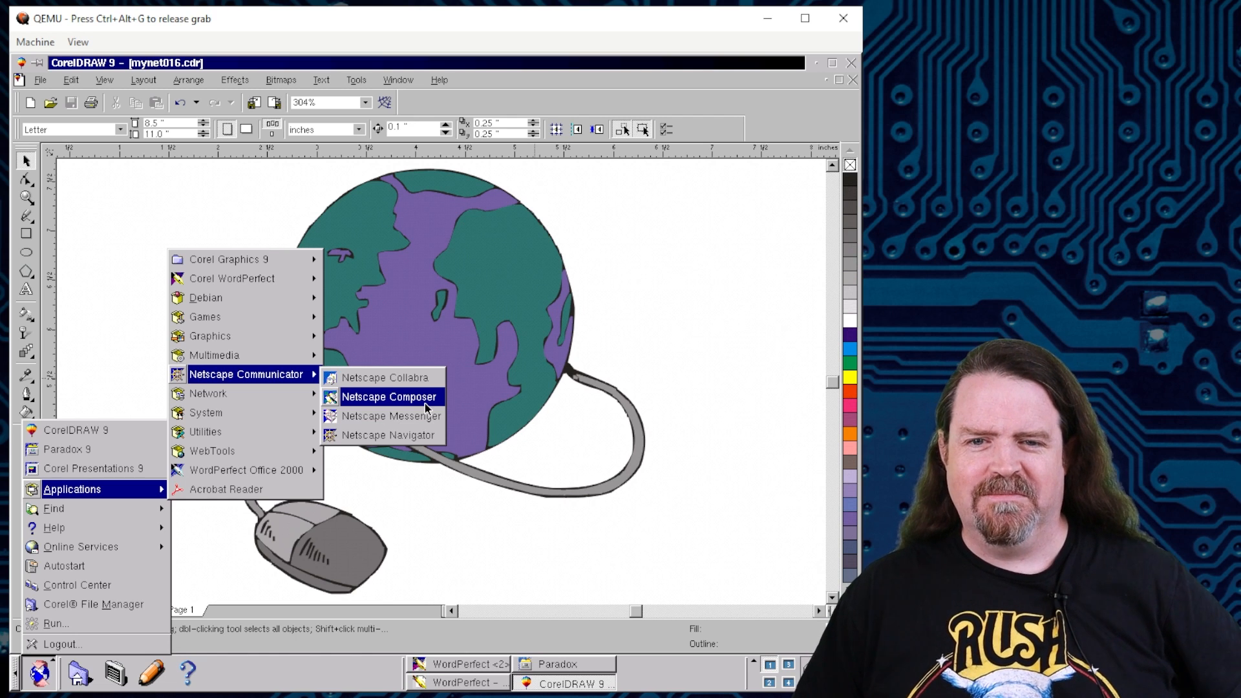
{"action": "mouse_move", "coordinate": [405, 384]}
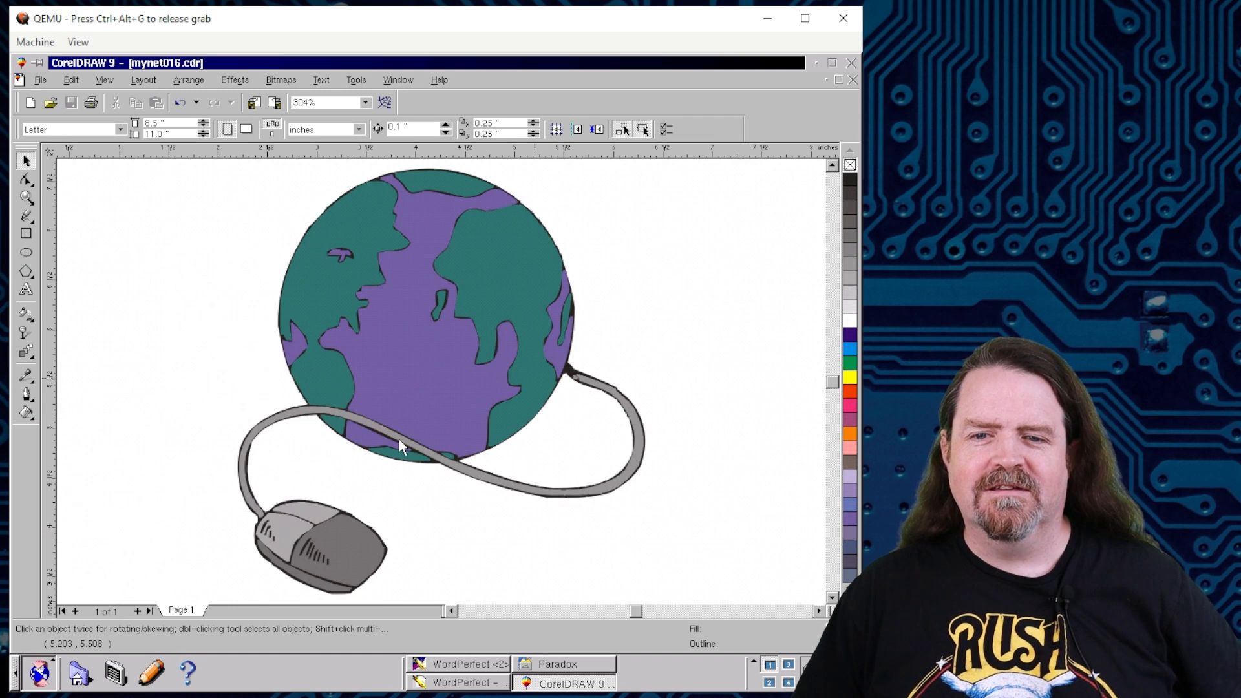
{"action": "mouse_move", "coordinate": [394, 450]}
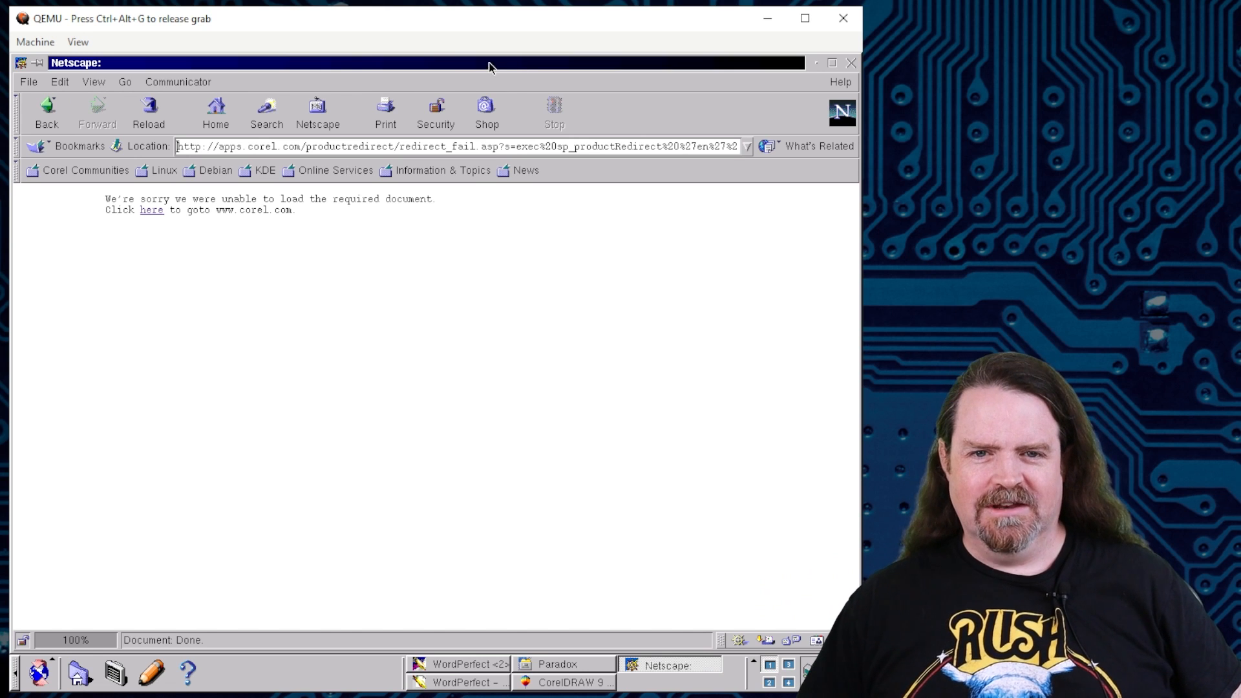
{"action": "left_click", "coordinate": [442, 170]}
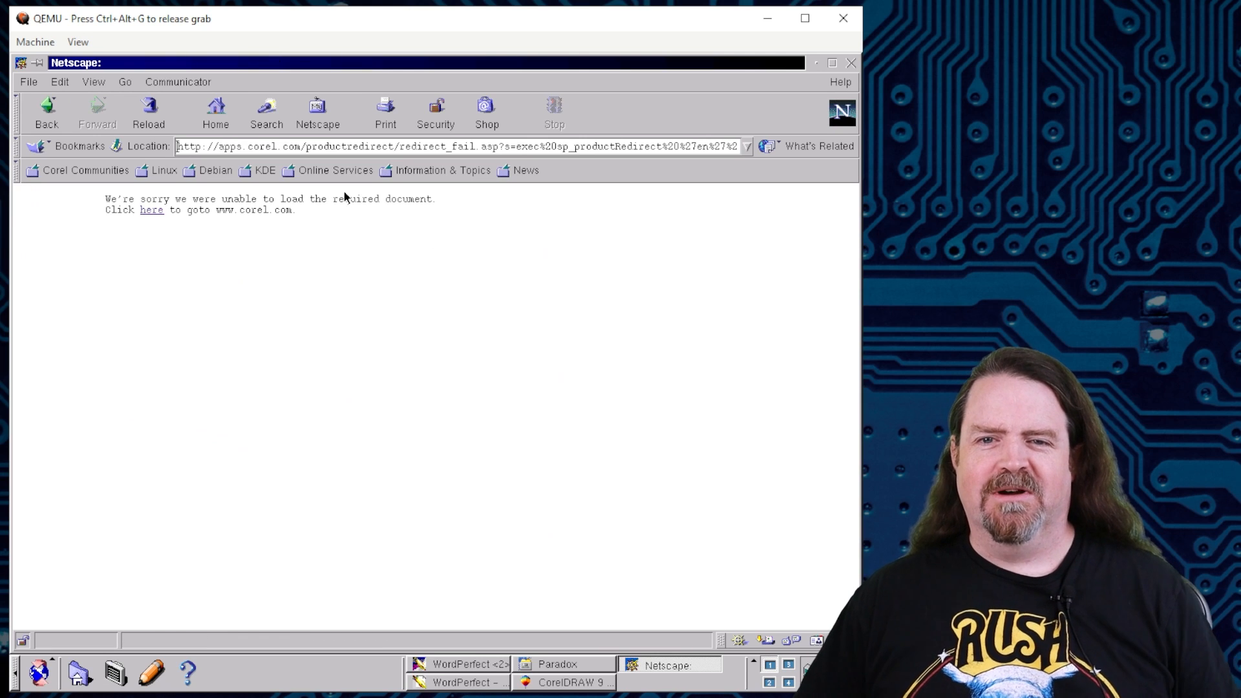
{"action": "mouse_move", "coordinate": [130, 220]}
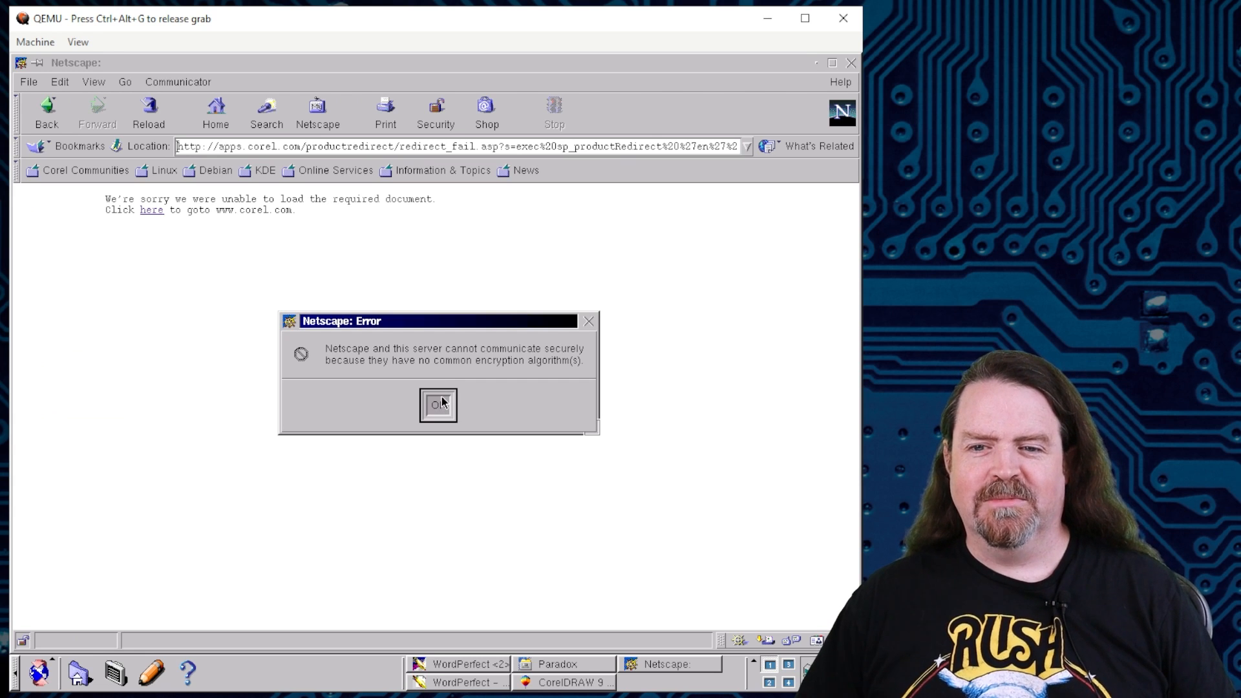
{"action": "left_click", "coordinate": [438, 404]}
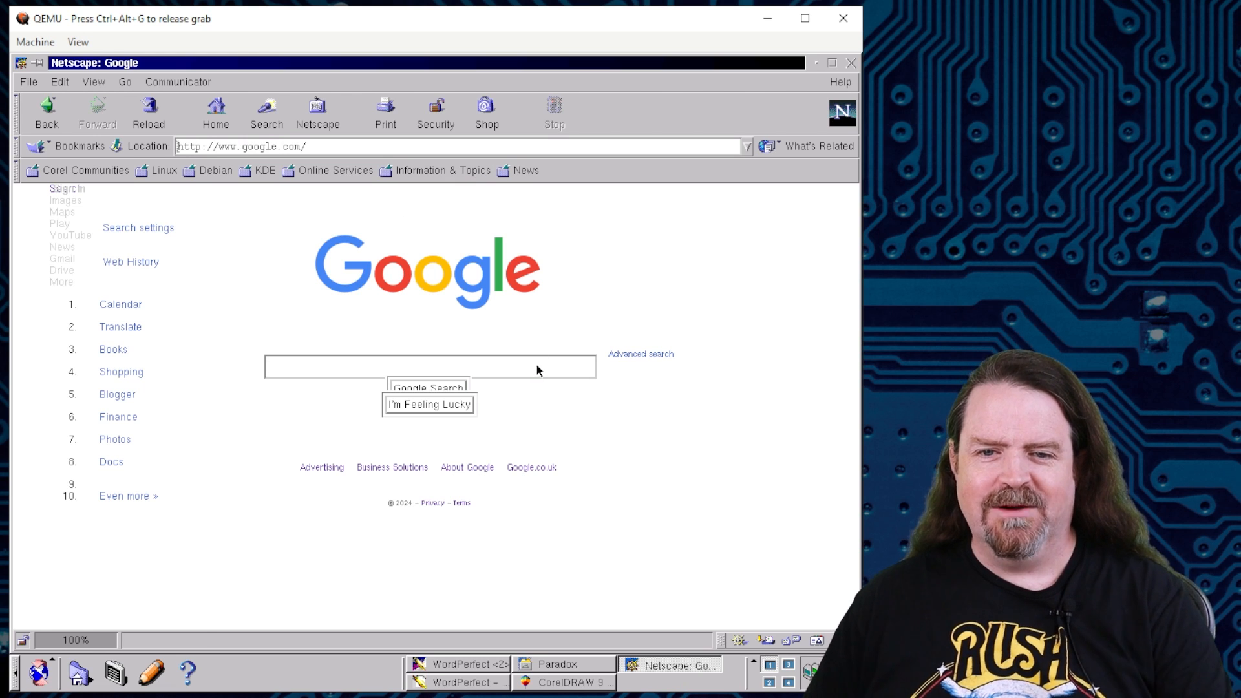
Run a Google search for 'corel linux', scroll the results and dismiss the error dialog.
{"action": "type", "text": "corel linux"}
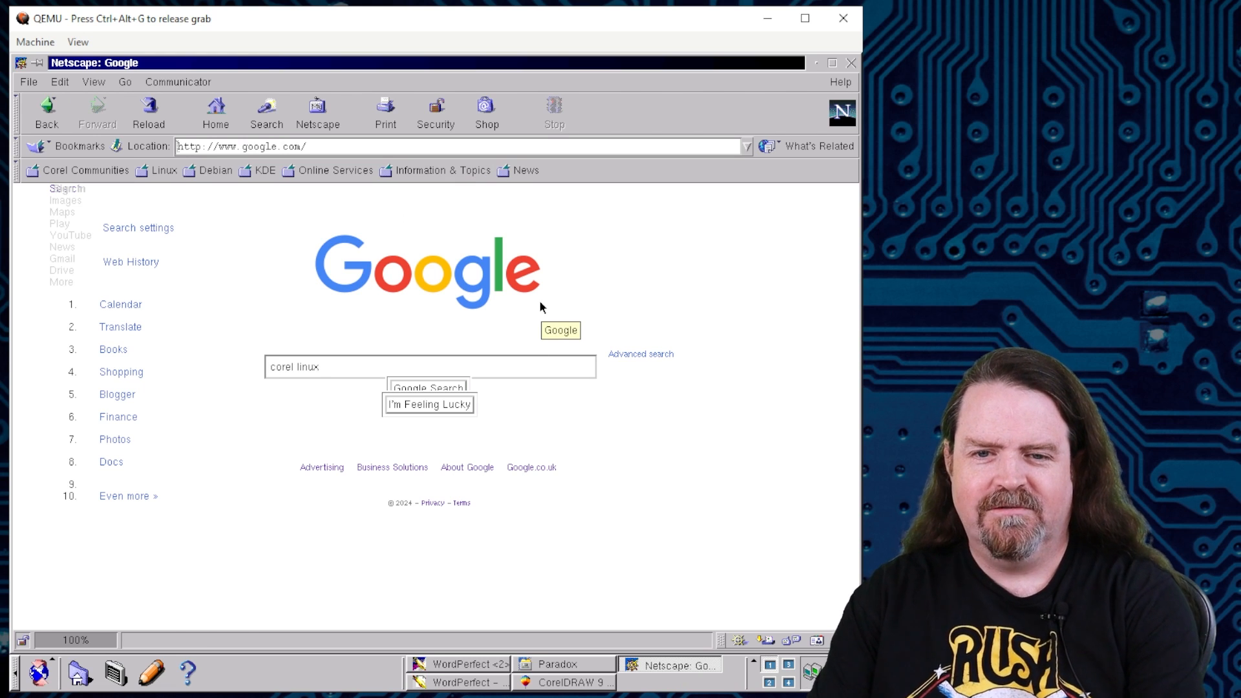
{"action": "left_click", "coordinate": [427, 388]}
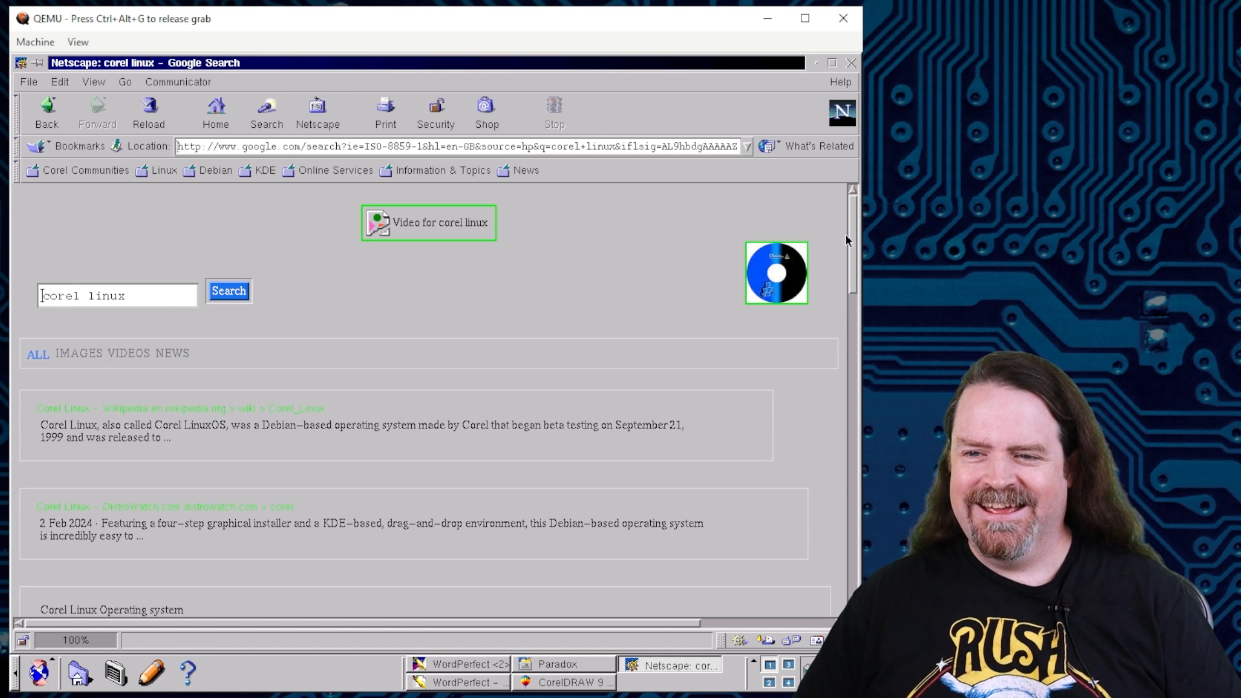
{"action": "scroll", "scroll_direction": "down", "scroll_amount": 3}
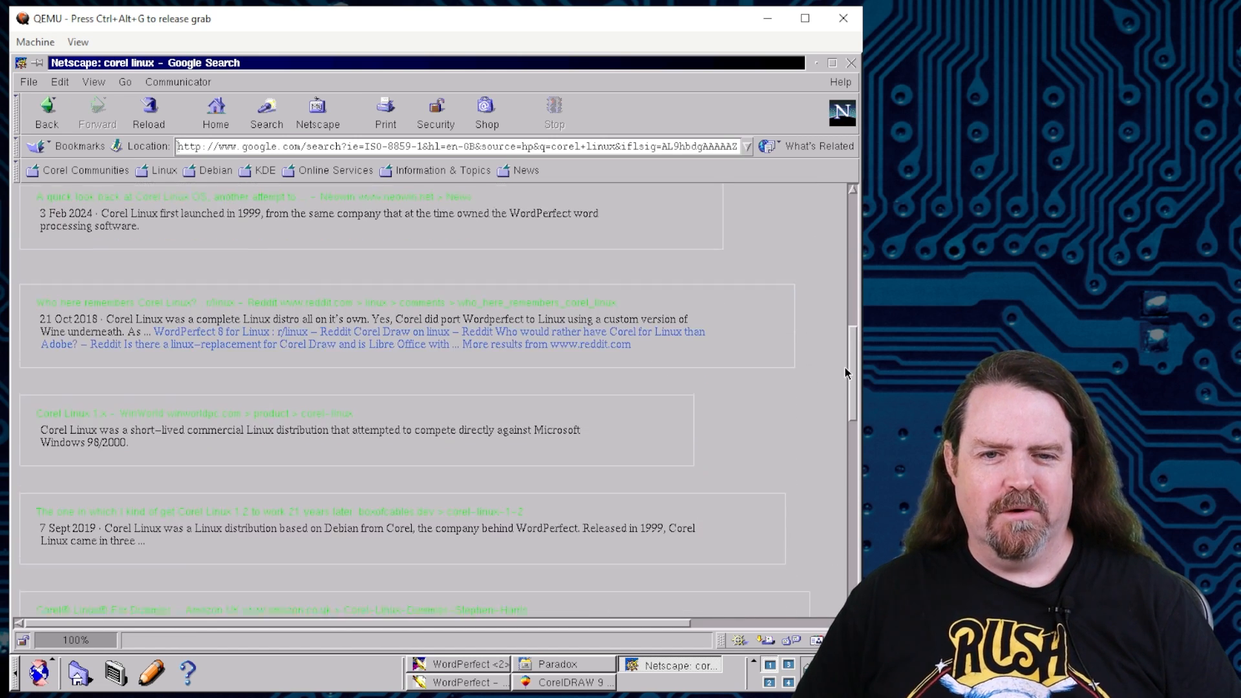
{"action": "scroll", "scroll_direction": "down", "scroll_amount": 3}
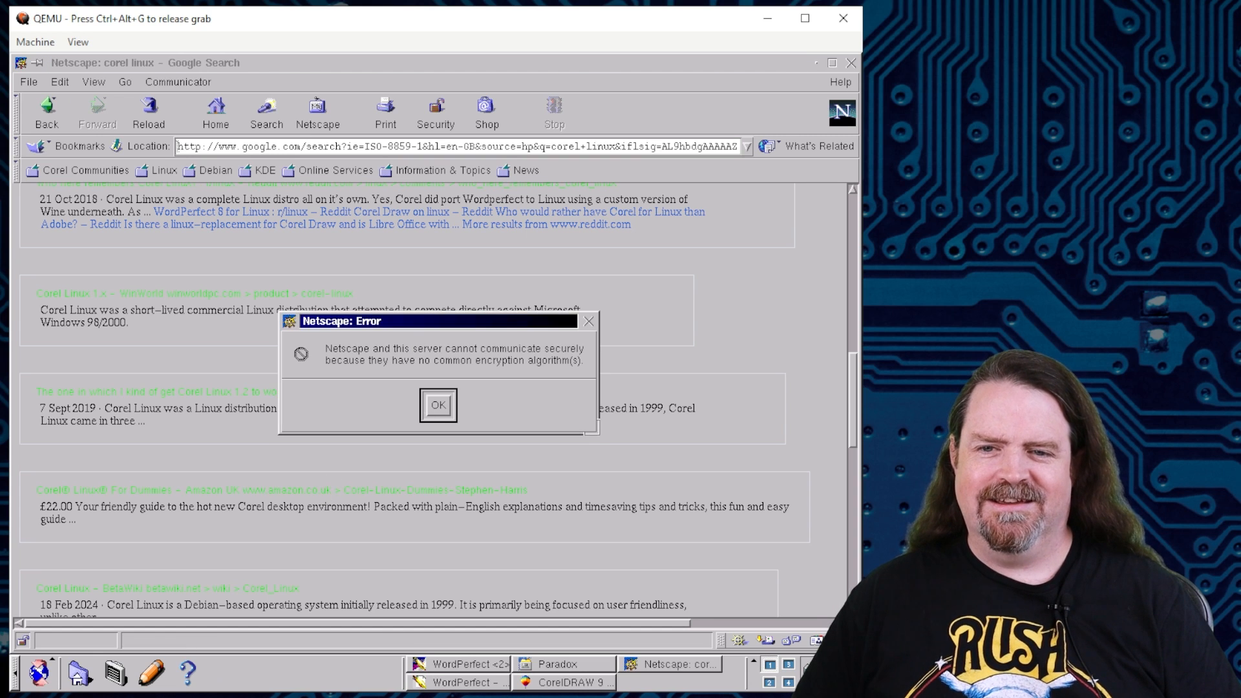
{"action": "left_click", "coordinate": [437, 405]}
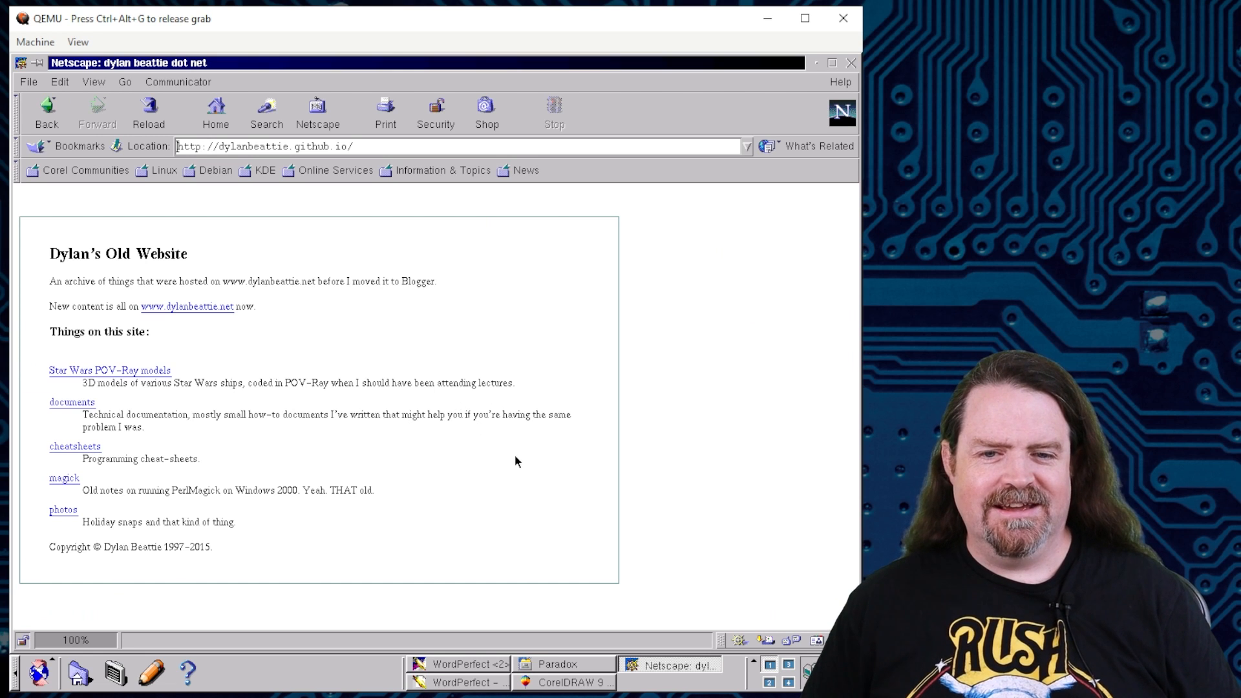
{"action": "mouse_move", "coordinate": [98, 374]}
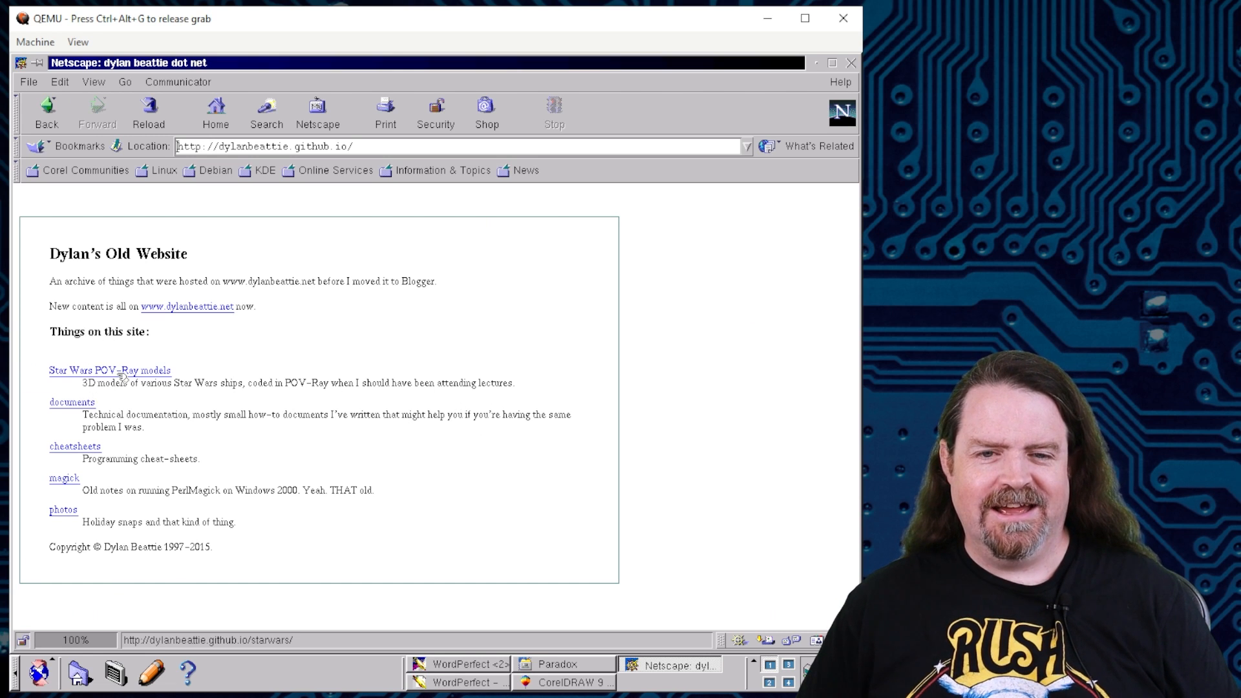
Follow the Star Wars POV-Ray models link to the ships.html model-files page.
{"action": "left_click", "coordinate": [97, 371]}
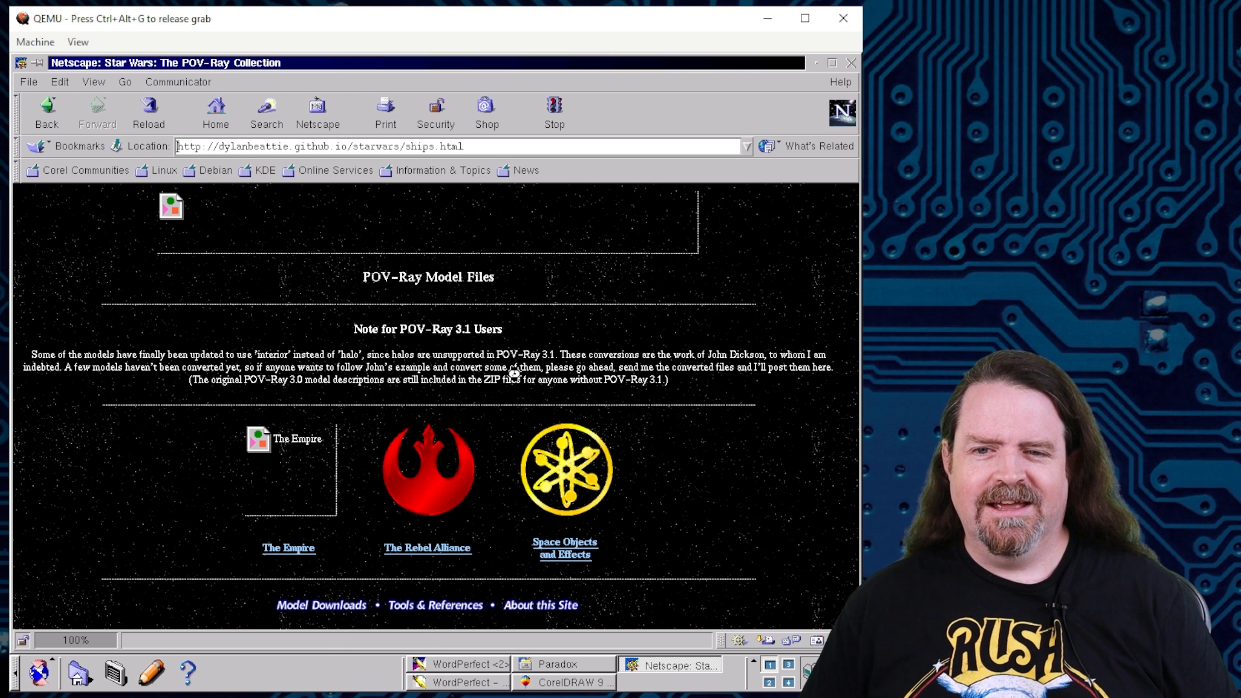
{"action": "mouse_move", "coordinate": [723, 498]}
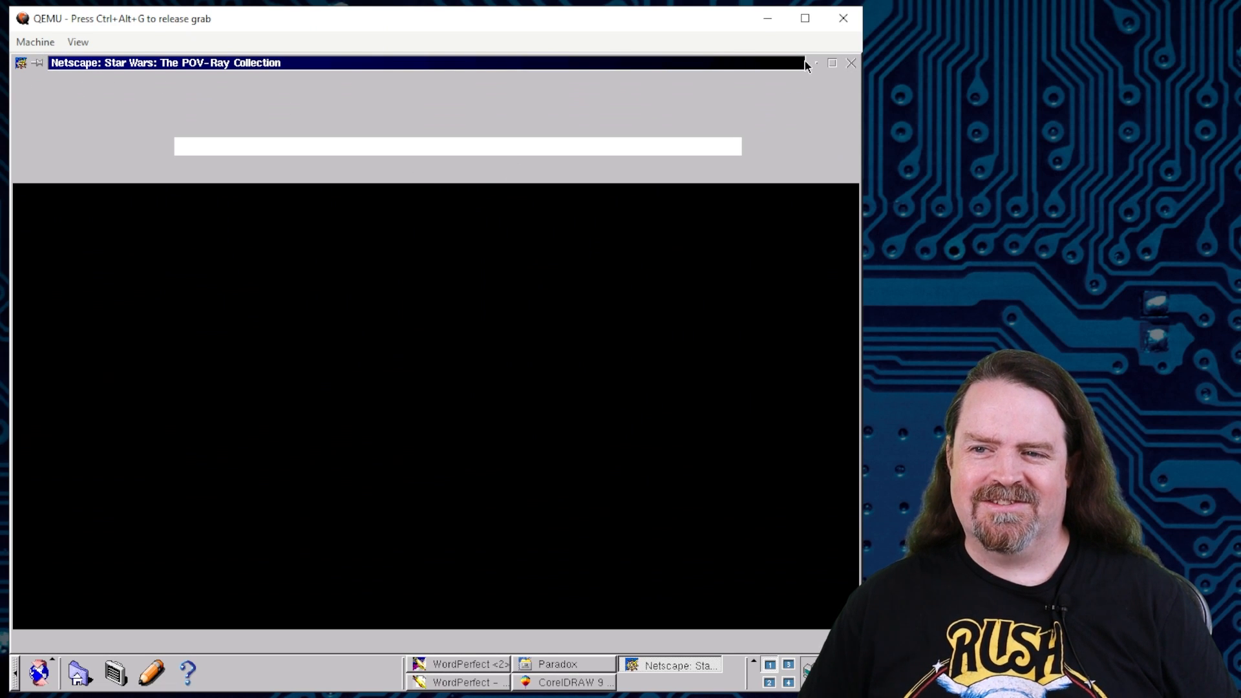
{"action": "mouse_move", "coordinate": [456, 69]}
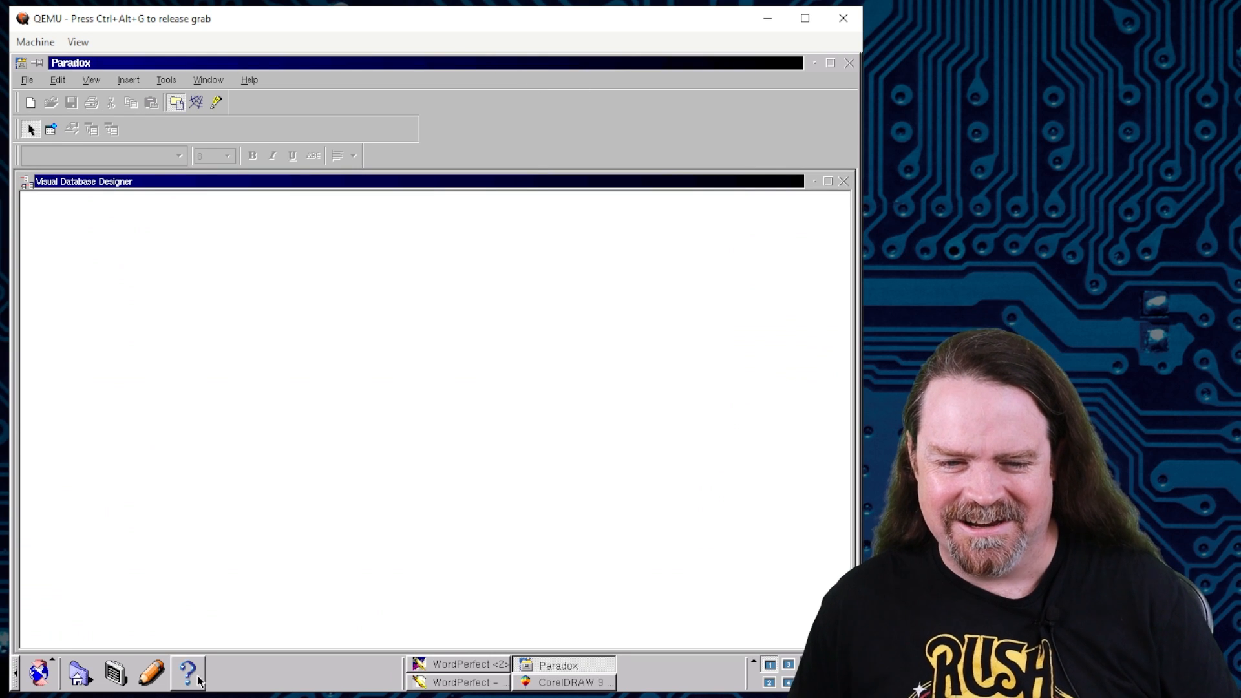
{"action": "mouse_move", "coordinate": [95, 416]}
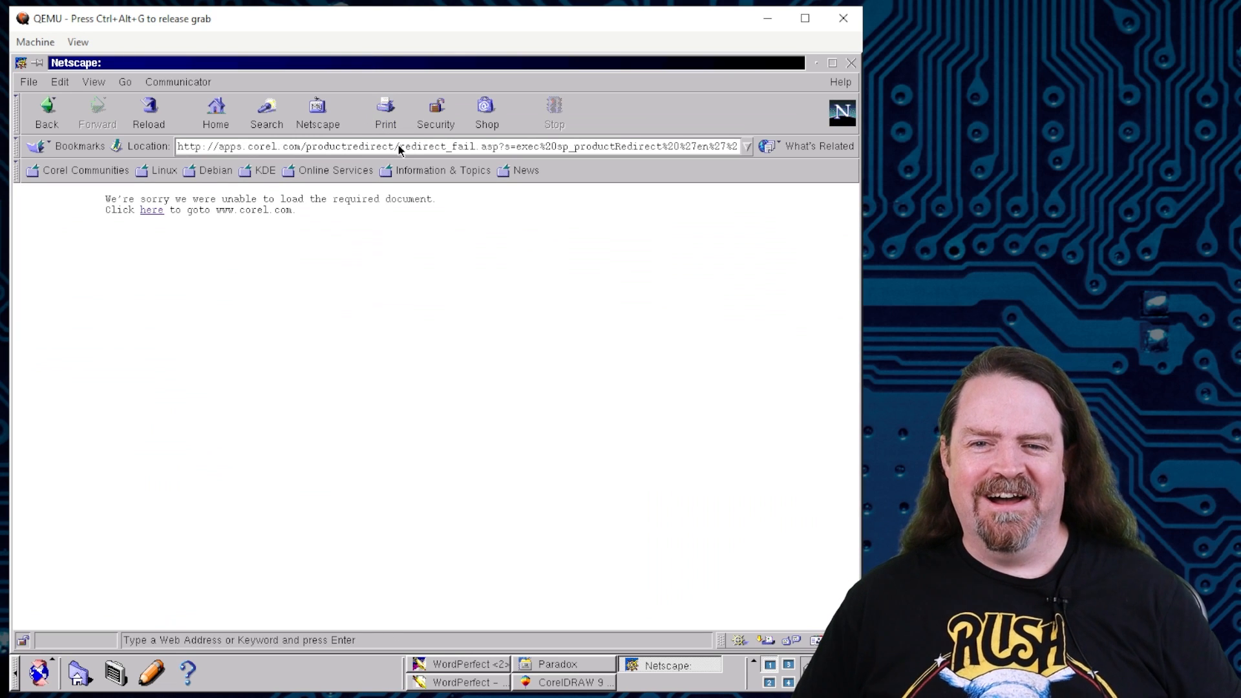
{"action": "mouse_move", "coordinate": [435, 107]}
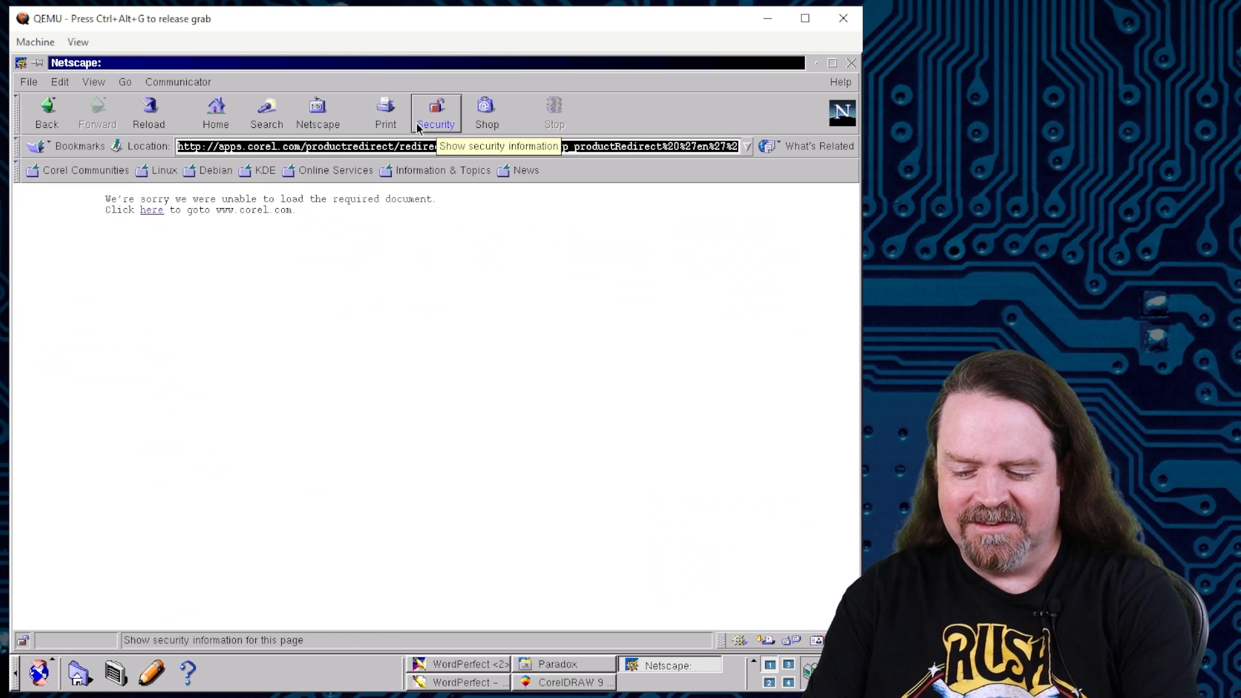
Enter the dylanbeattie.github.io/starwars address to reload the POV-Ray Collection home page.
{"action": "type", "text": "dylanbeattie.github.io/starwars/"}
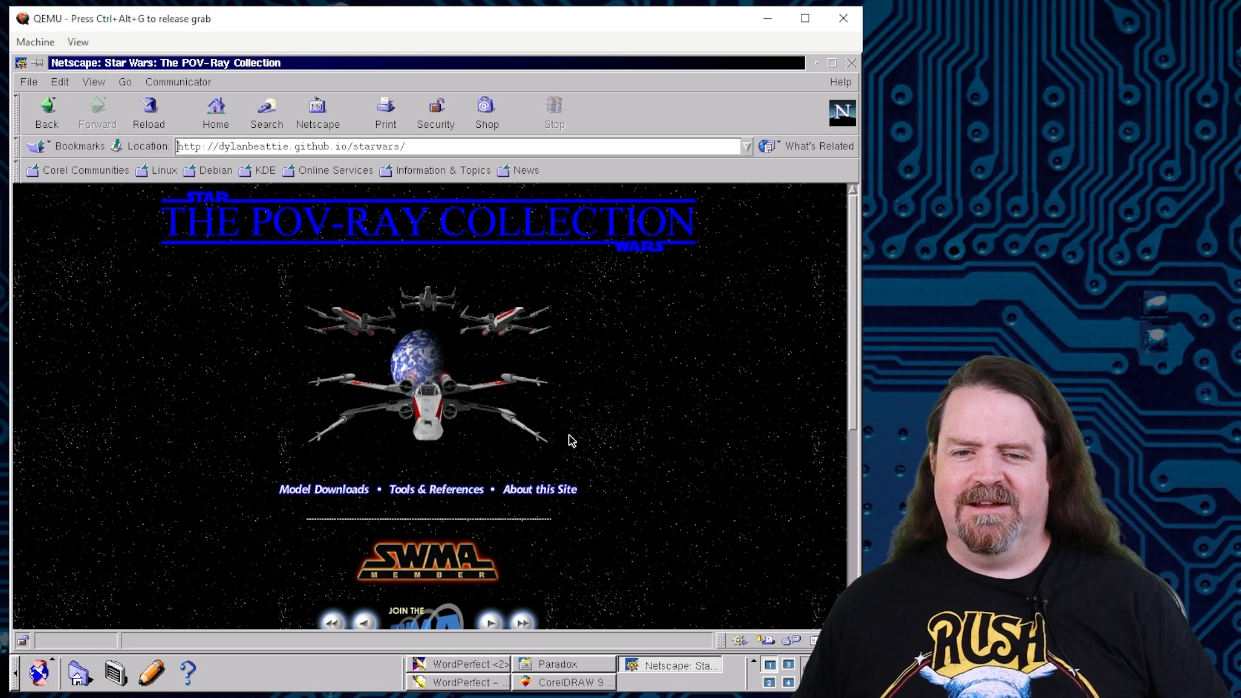
{"action": "mouse_move", "coordinate": [634, 362]}
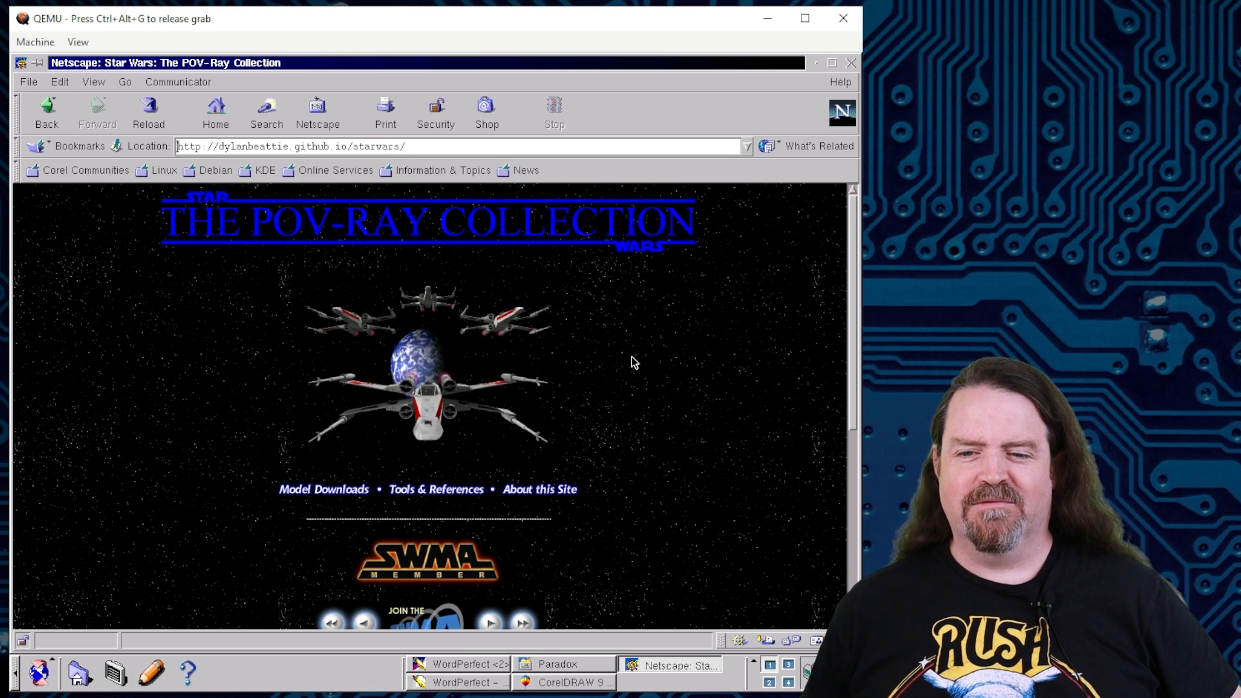
Launch the Control Center from the panel and drag its window into view.
{"action": "left_click", "coordinate": [33, 682]}
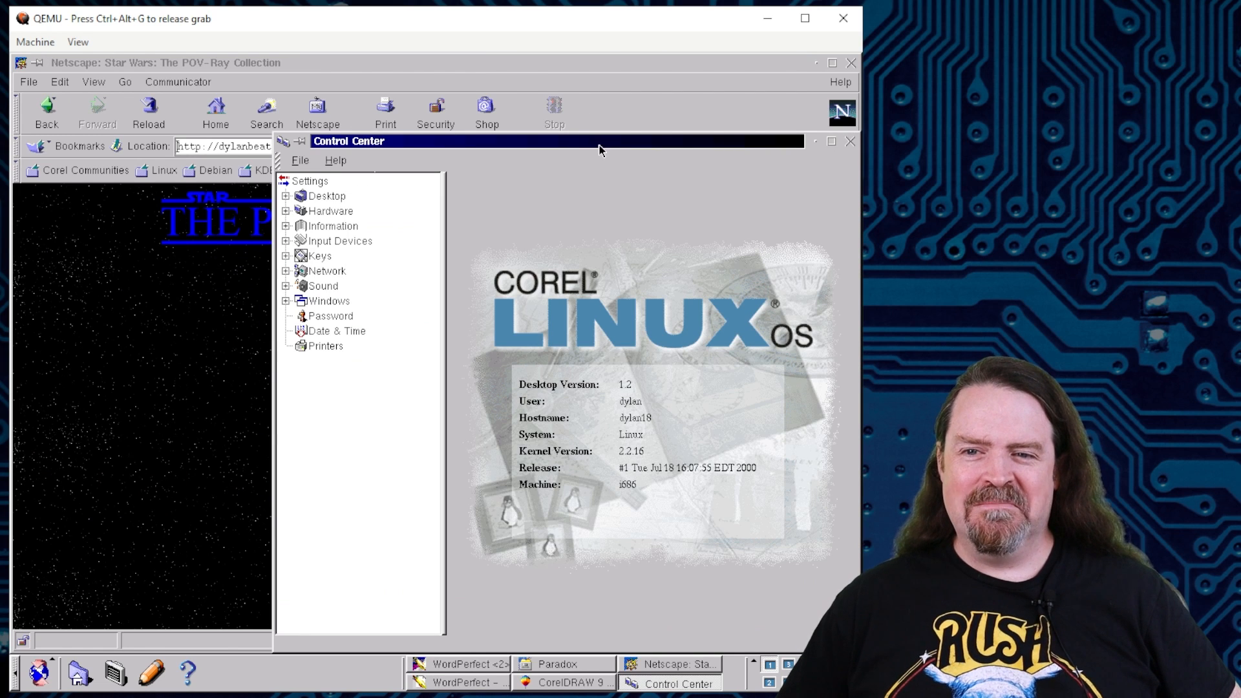
{"action": "left_click_drag", "start_coordinate": [599, 150], "coordinate": [461, 95]}
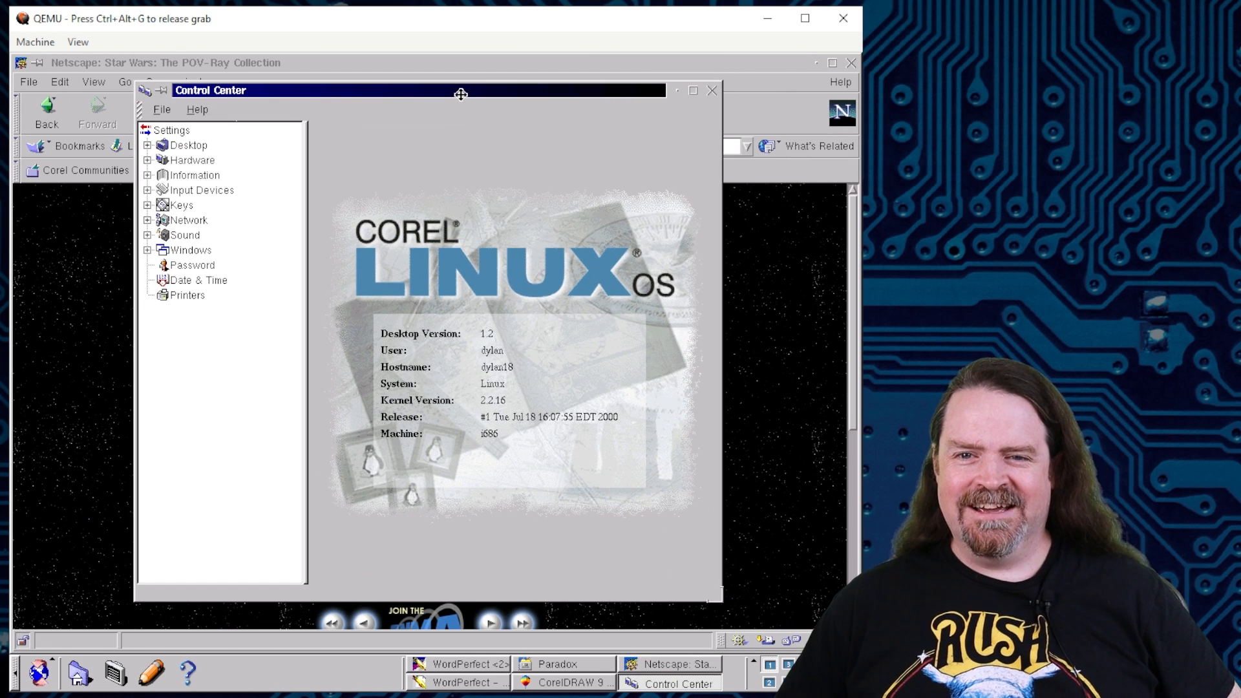